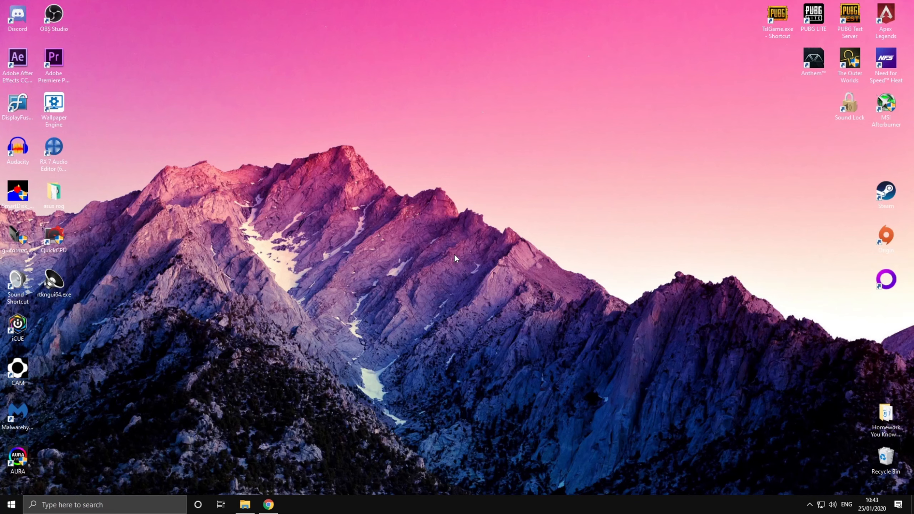
pyautogui.moveTo(354, 245)
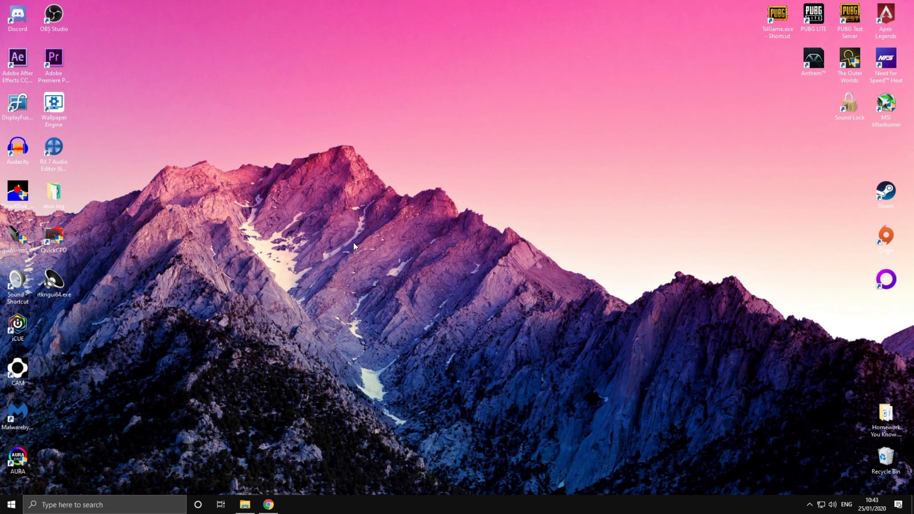
pyautogui.moveTo(472, 280)
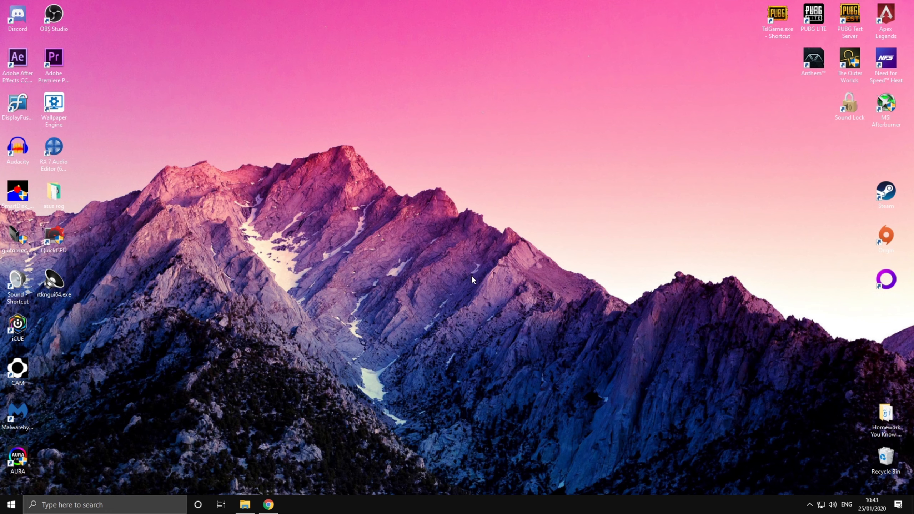
pyautogui.moveTo(473, 282)
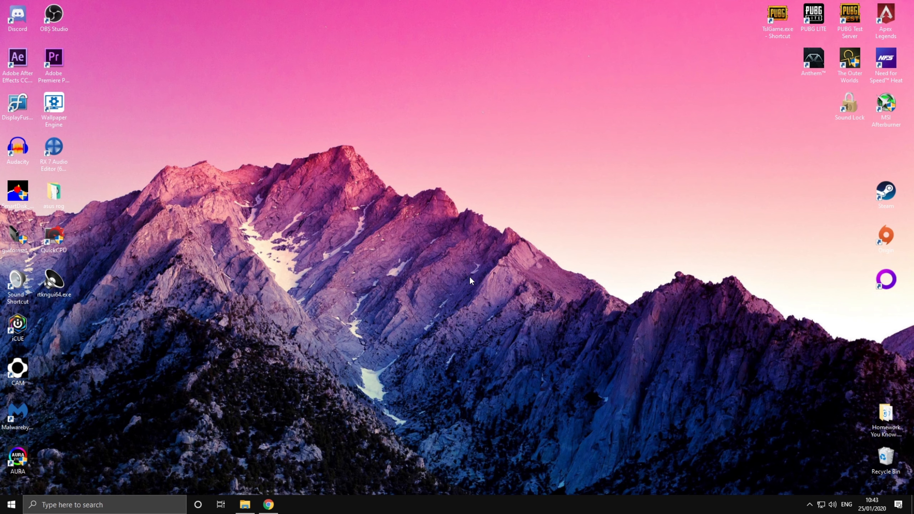
pyautogui.moveTo(407, 260)
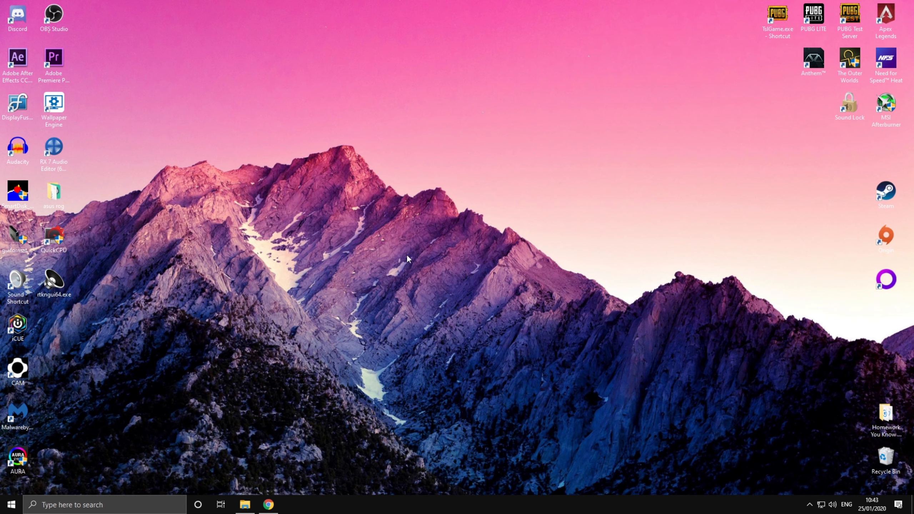
pyautogui.moveTo(721, 411)
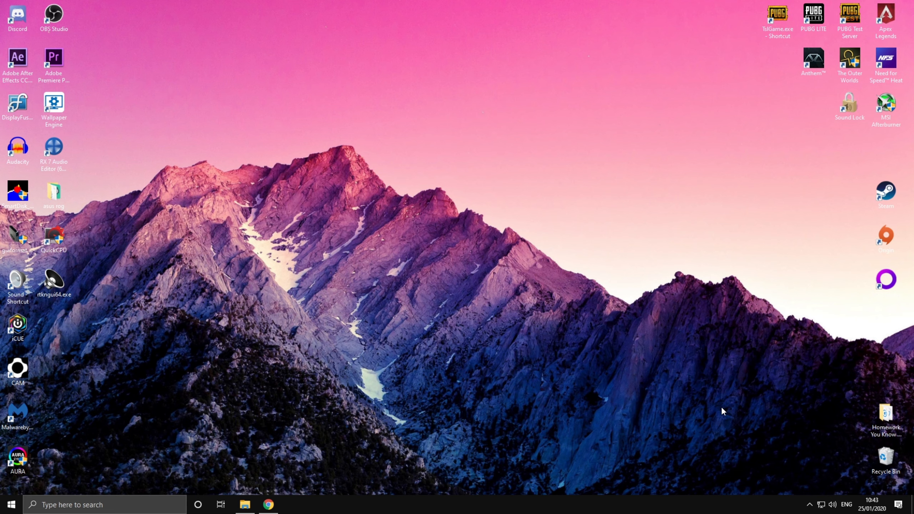
# - Open the Realtek HD Audio Manager from the hidden tray icons
pyautogui.click(809, 504)
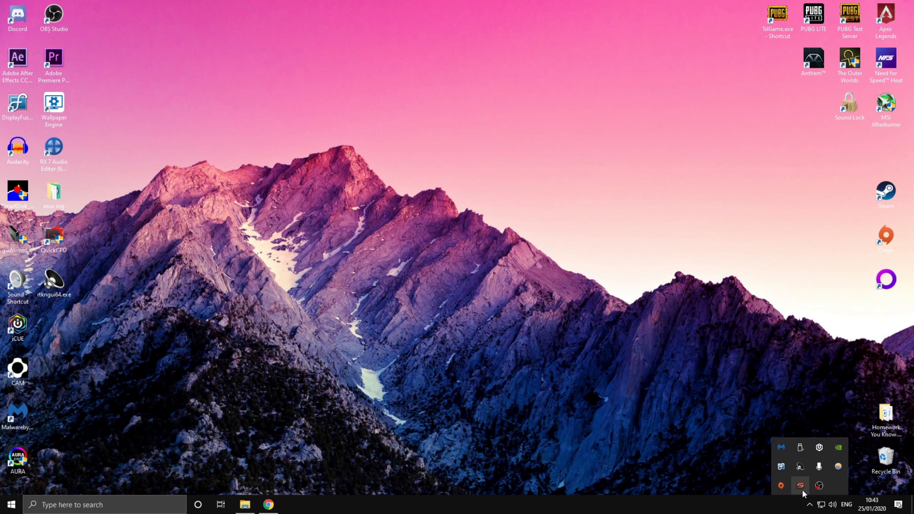
pyautogui.moveTo(799, 467)
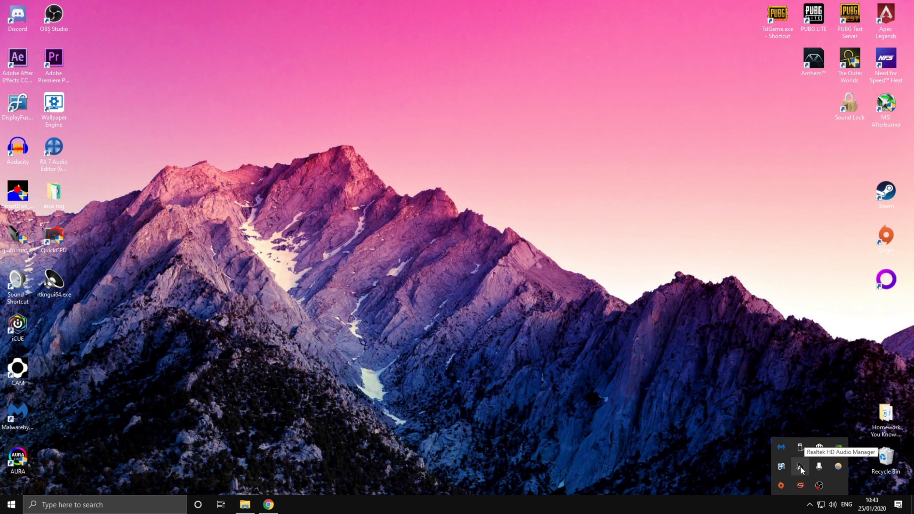
pyautogui.click(800, 466)
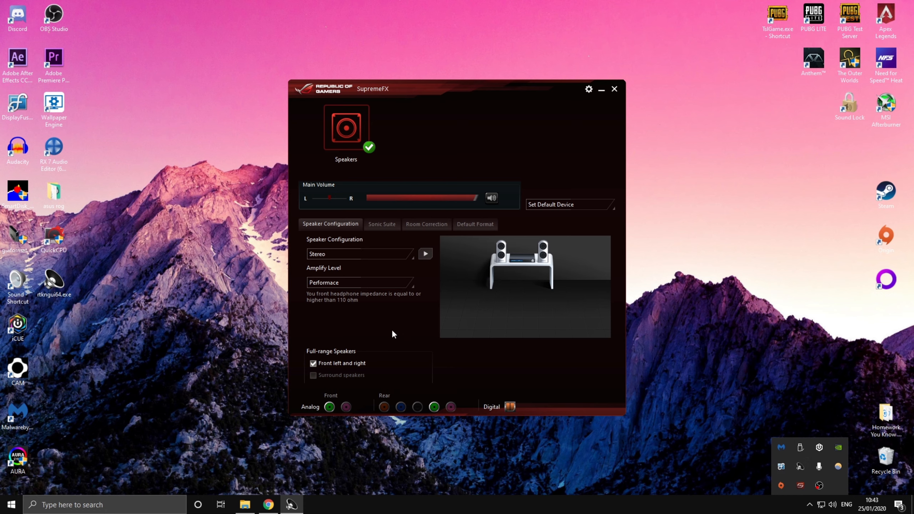
pyautogui.moveTo(446, 326)
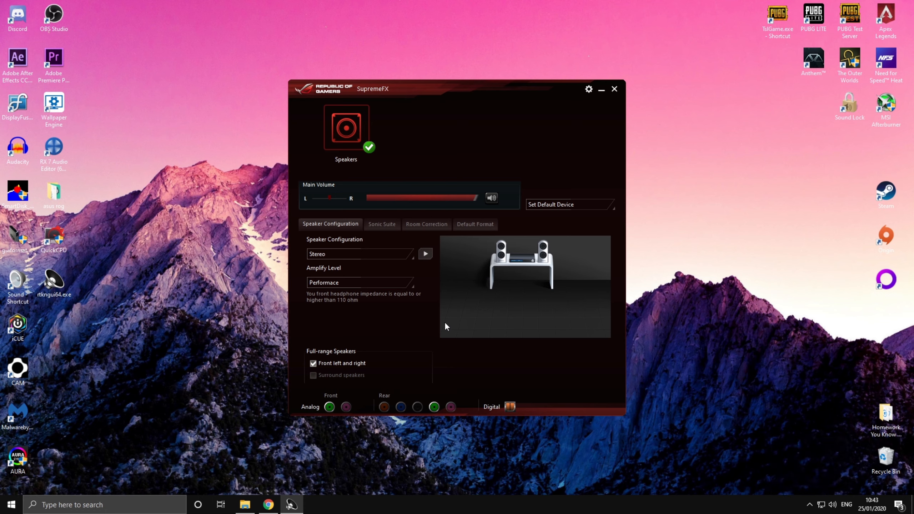
pyautogui.moveTo(439, 350)
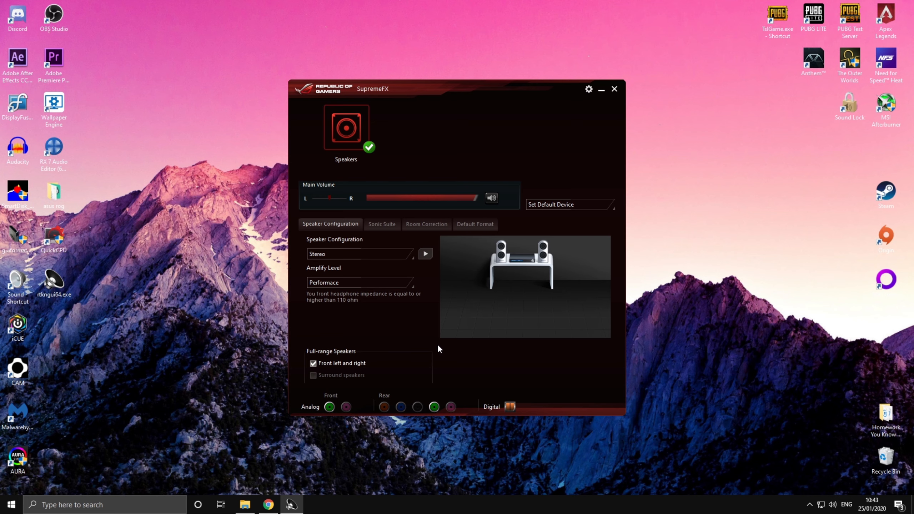
pyautogui.moveTo(427, 355)
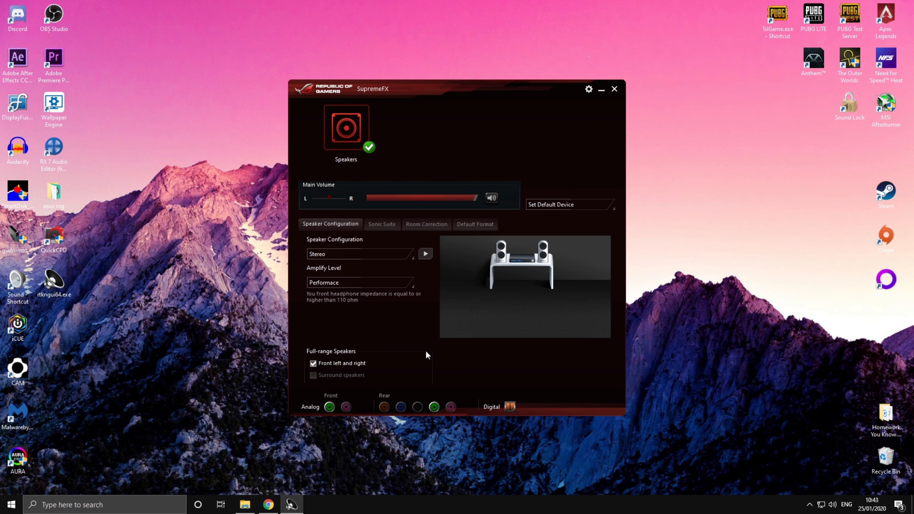
pyautogui.moveTo(314, 408)
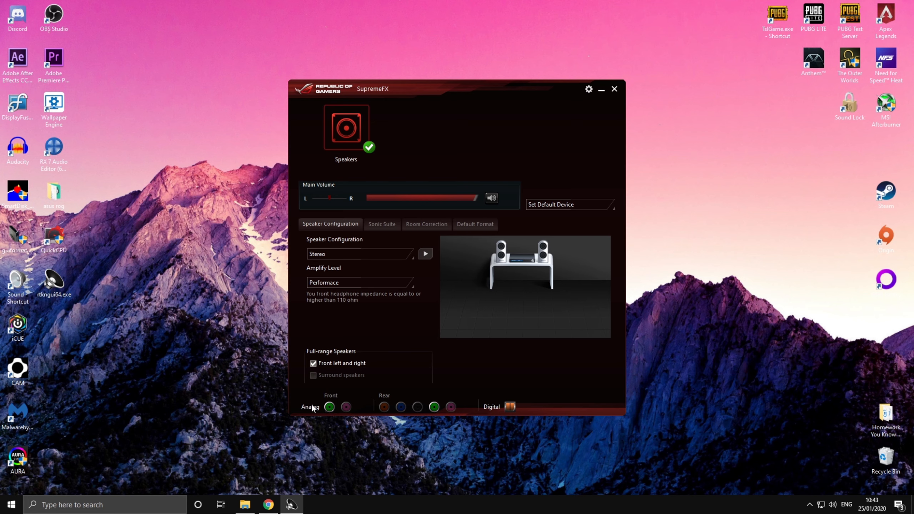
pyautogui.moveTo(329, 407)
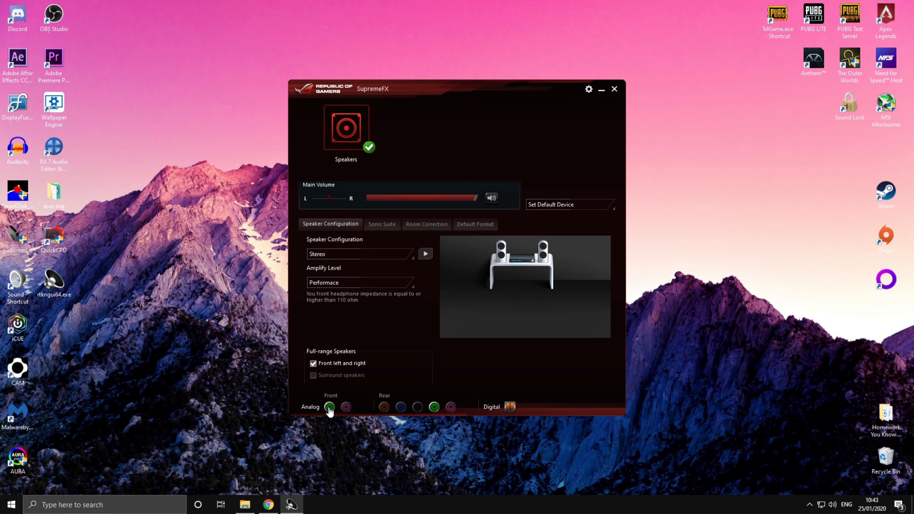
# - Assign the green front analog jack as Headphone and confirm
pyautogui.click(329, 407)
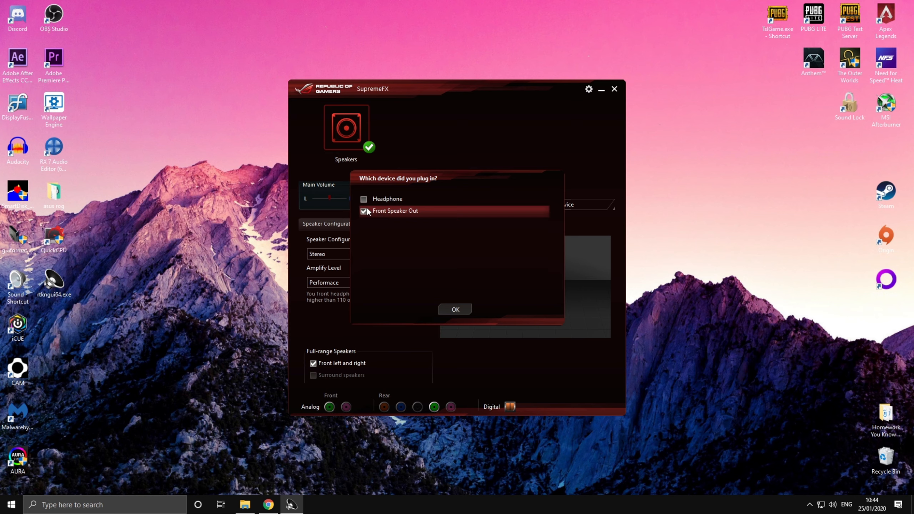
pyautogui.click(363, 199)
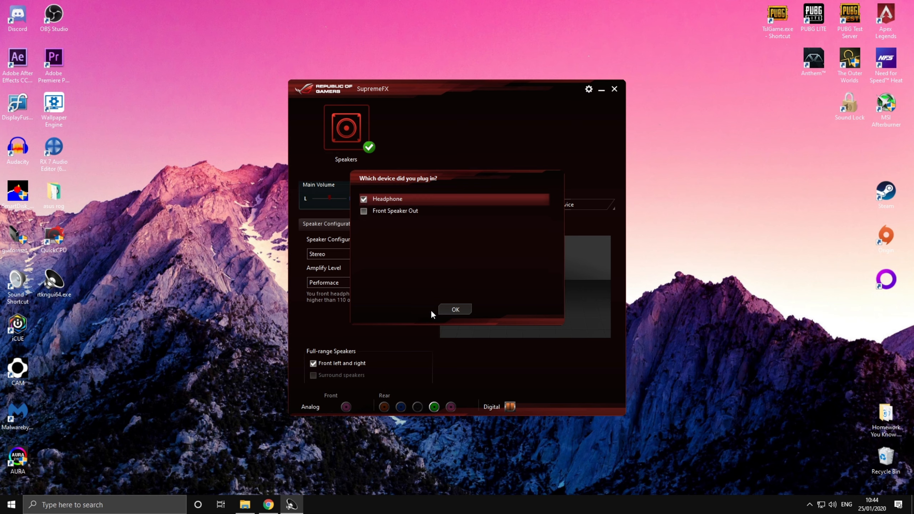
pyautogui.click(455, 309)
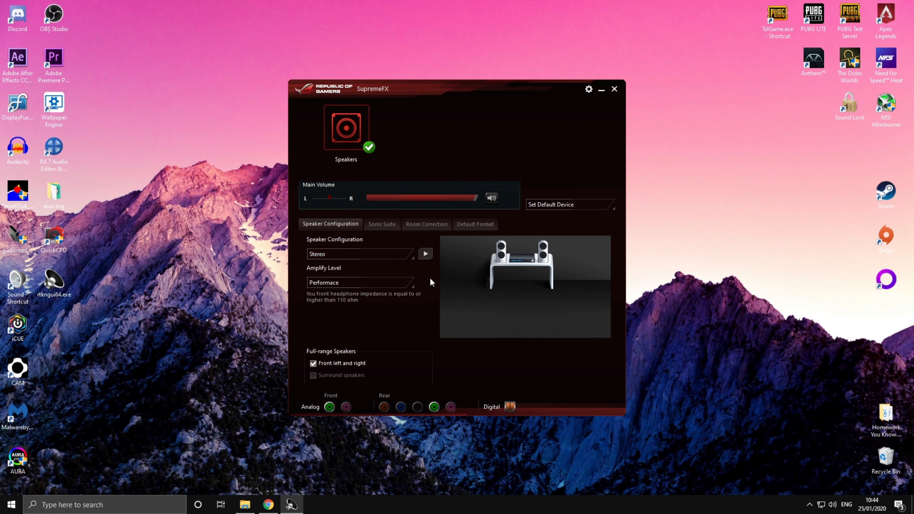
pyautogui.moveTo(431, 294)
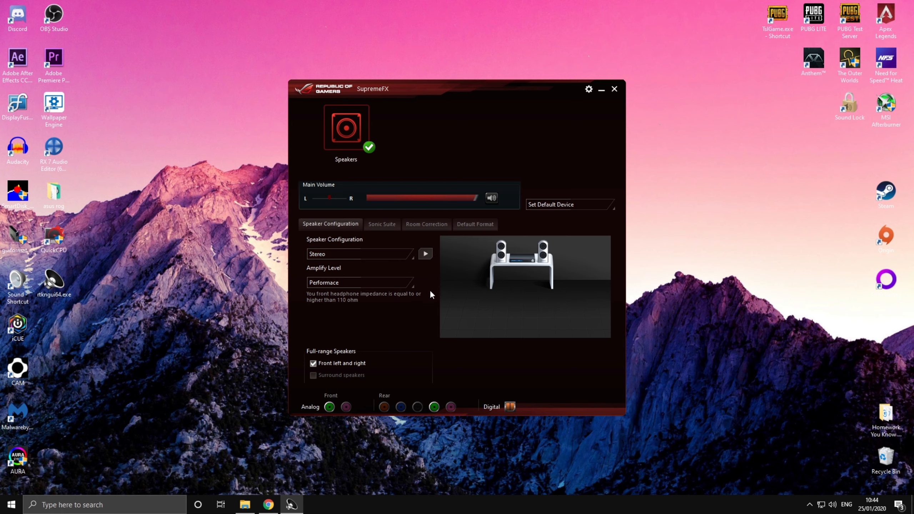
pyautogui.moveTo(432, 312)
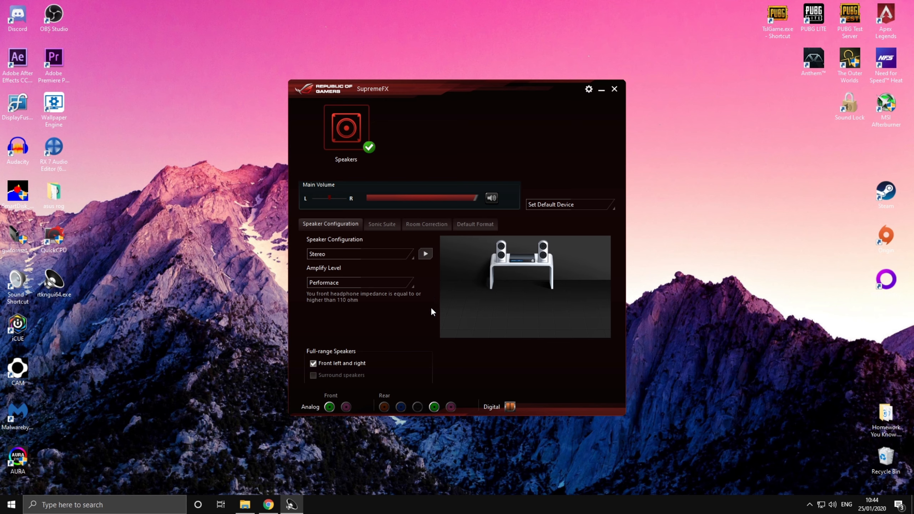
pyautogui.moveTo(443, 300)
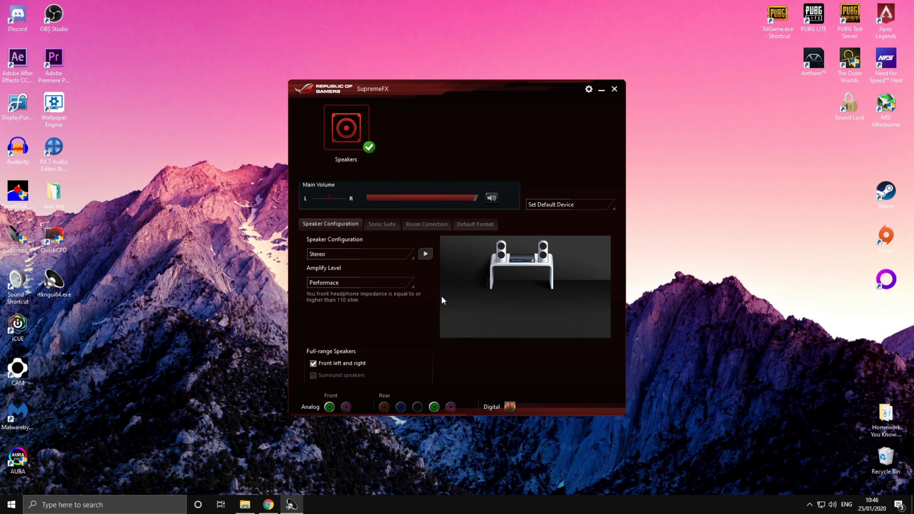
pyautogui.moveTo(447, 298)
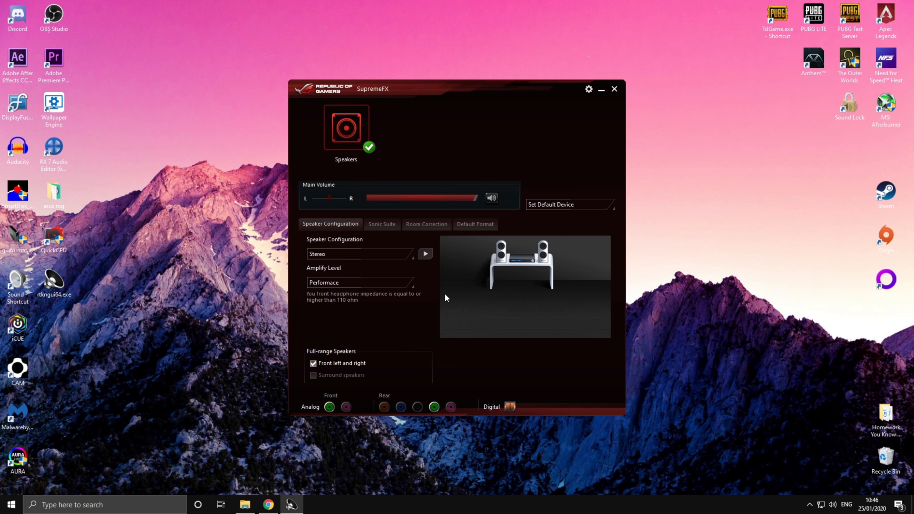
pyautogui.moveTo(425, 301)
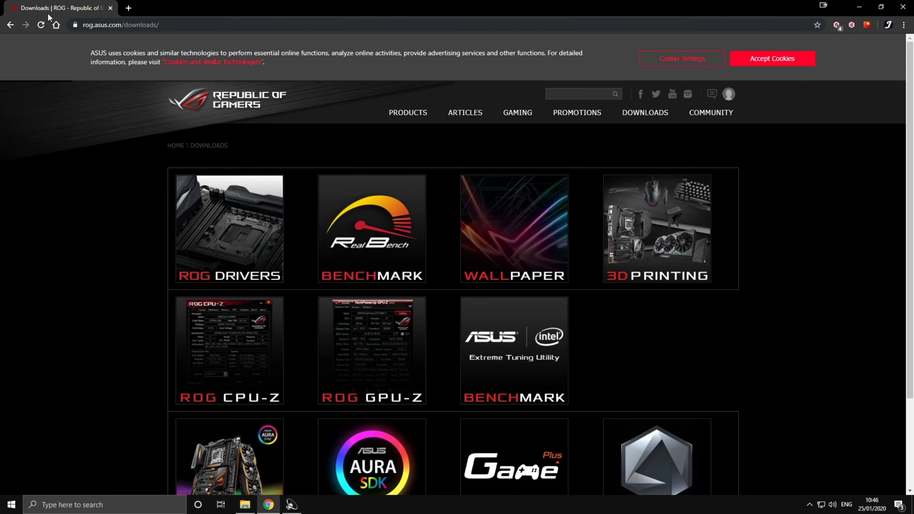
pyautogui.moveTo(96, 68)
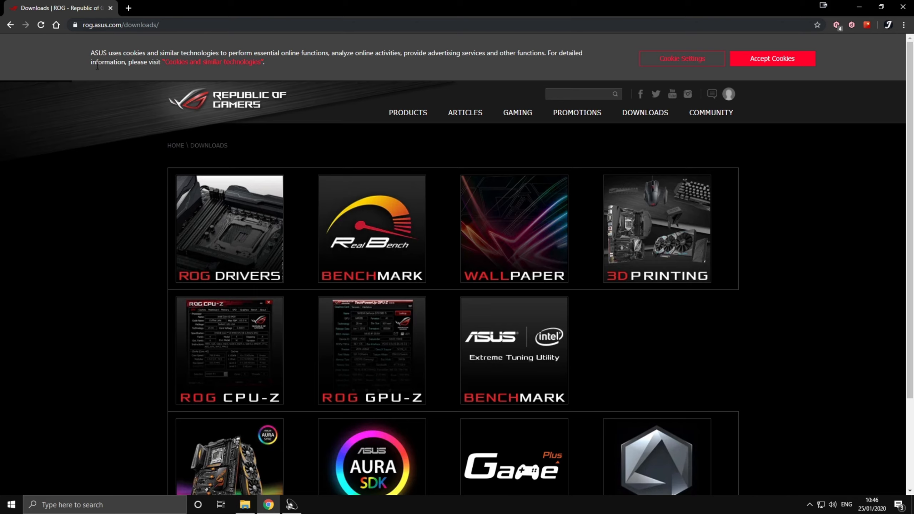
pyautogui.moveTo(101, 163)
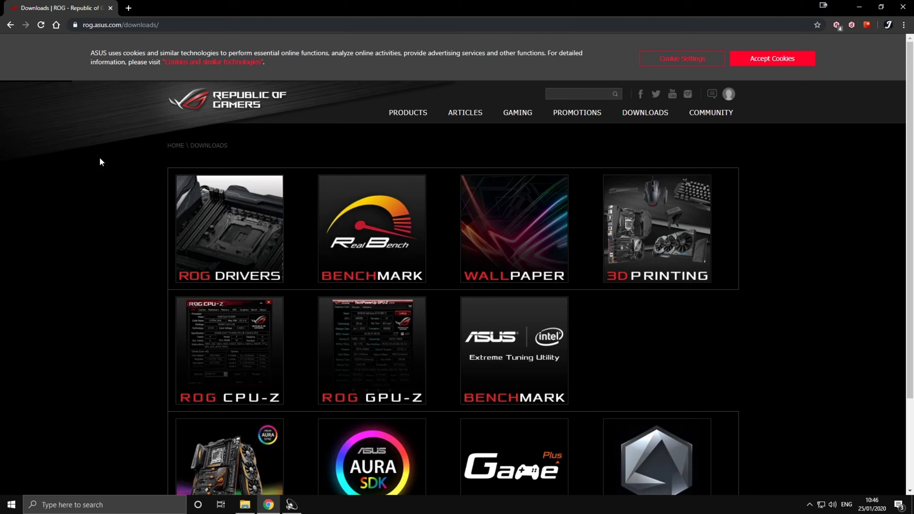
pyautogui.moveTo(232, 239)
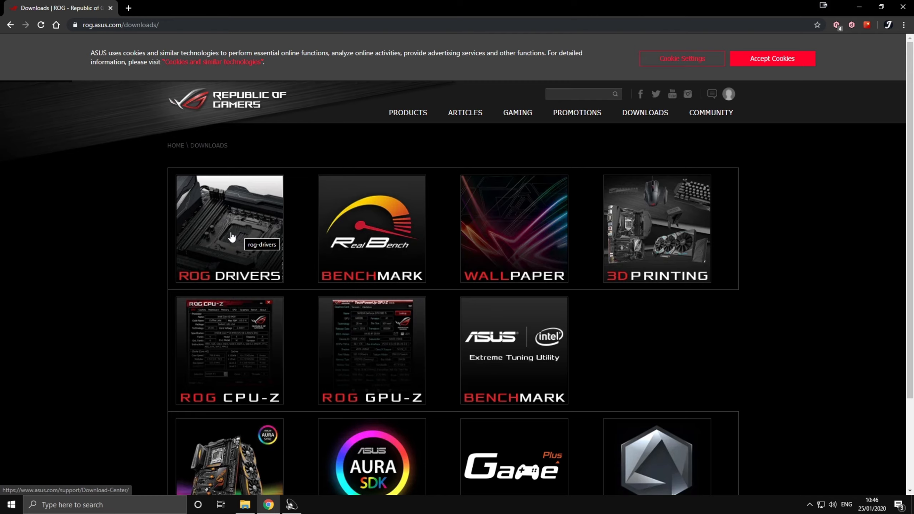
# - Open the ROG DRIVERS tile on rog.asus.com/downloads
pyautogui.click(232, 237)
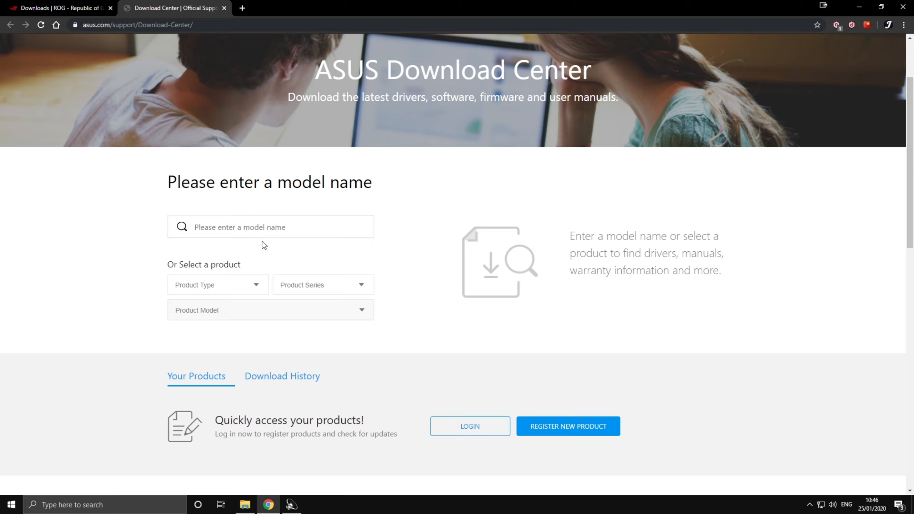
# - Select Motherboard, ATX Motherboards, then the PRIME B360-PLUS/CSM model
pyautogui.click(218, 285)
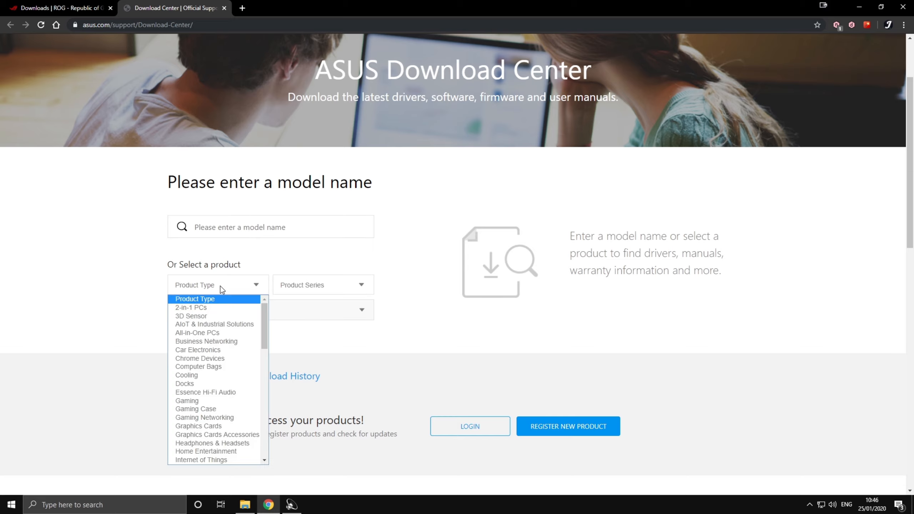
pyautogui.scroll(-3)
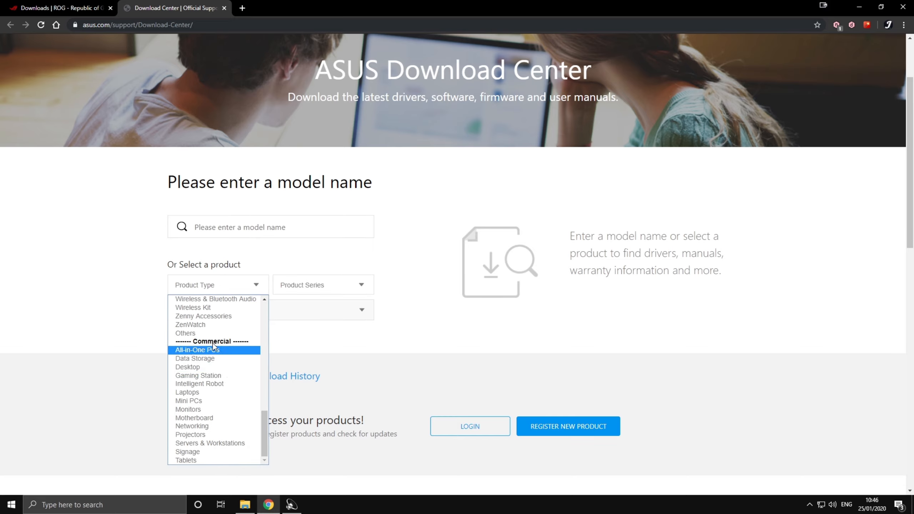
pyautogui.moveTo(194, 421)
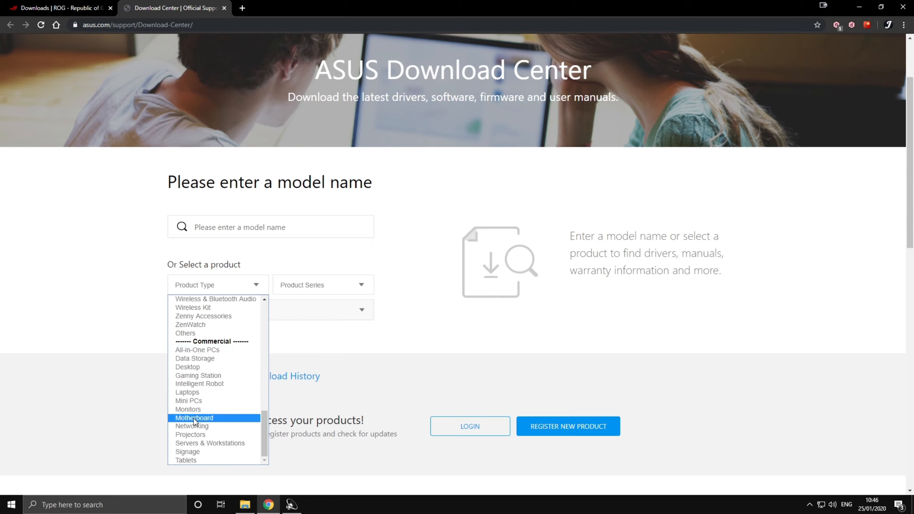
pyautogui.click(194, 417)
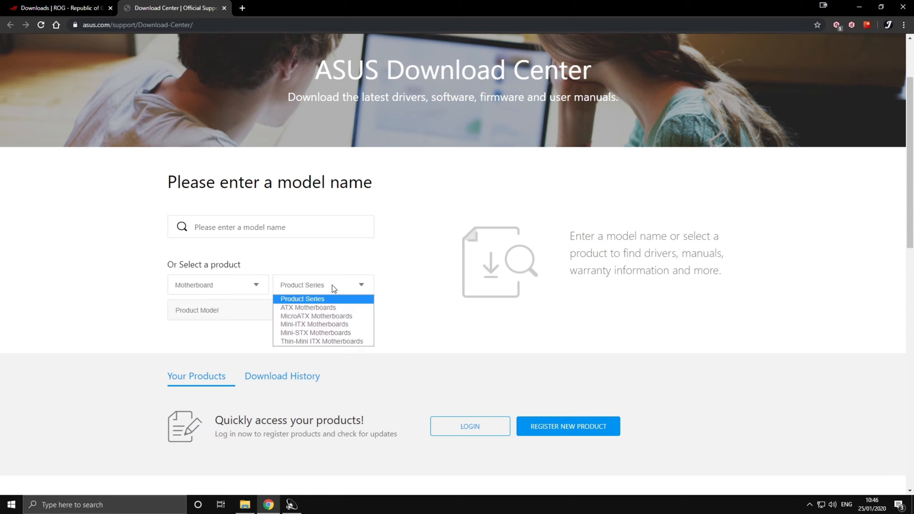
pyautogui.moveTo(308, 311)
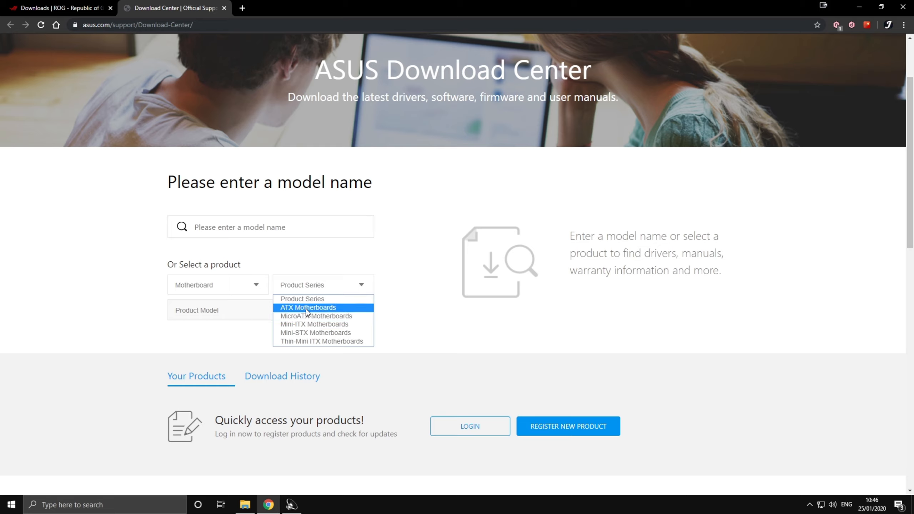
pyautogui.click(308, 308)
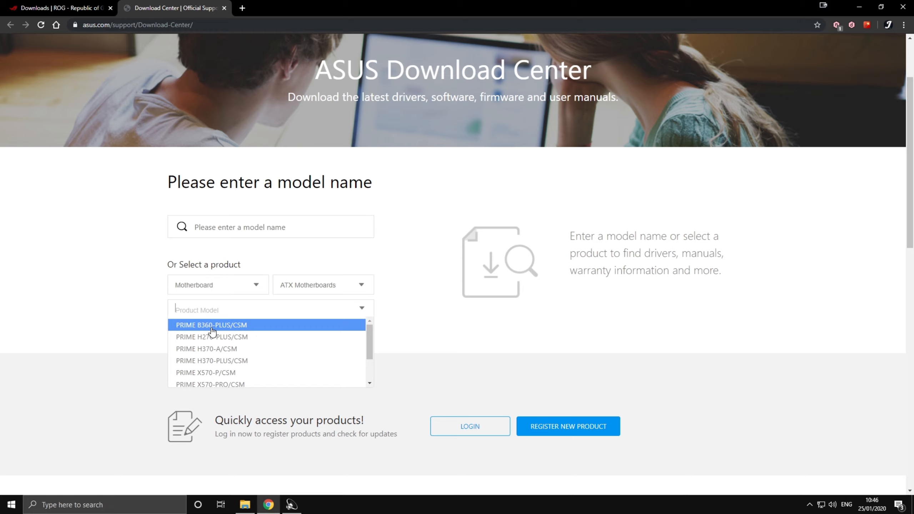
pyautogui.click(210, 325)
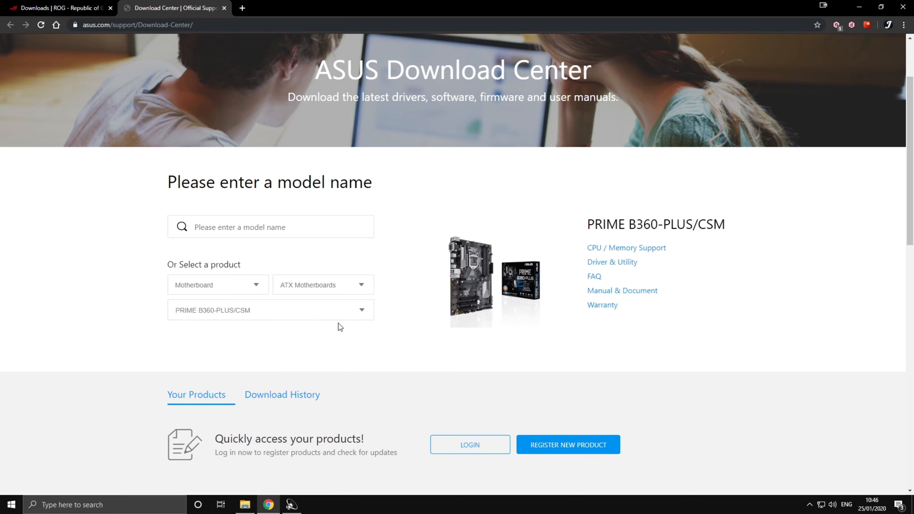
pyautogui.moveTo(595, 268)
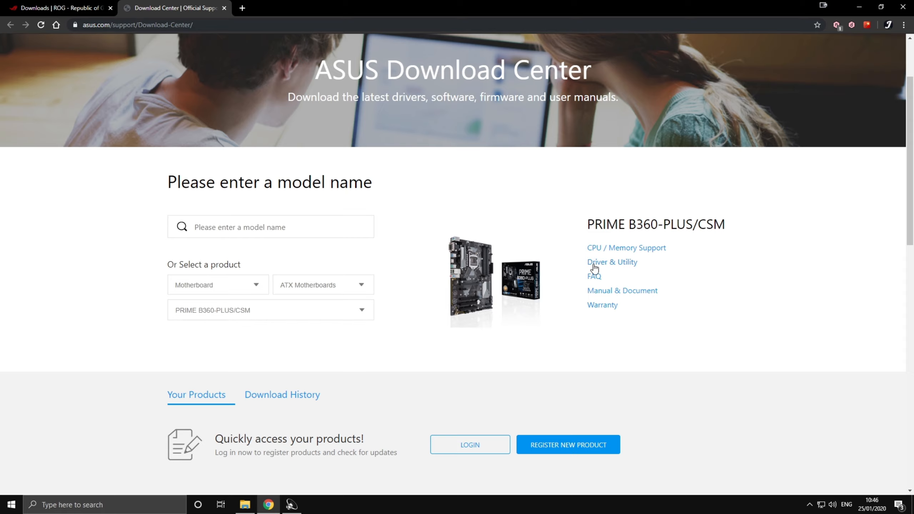
pyautogui.moveTo(609, 265)
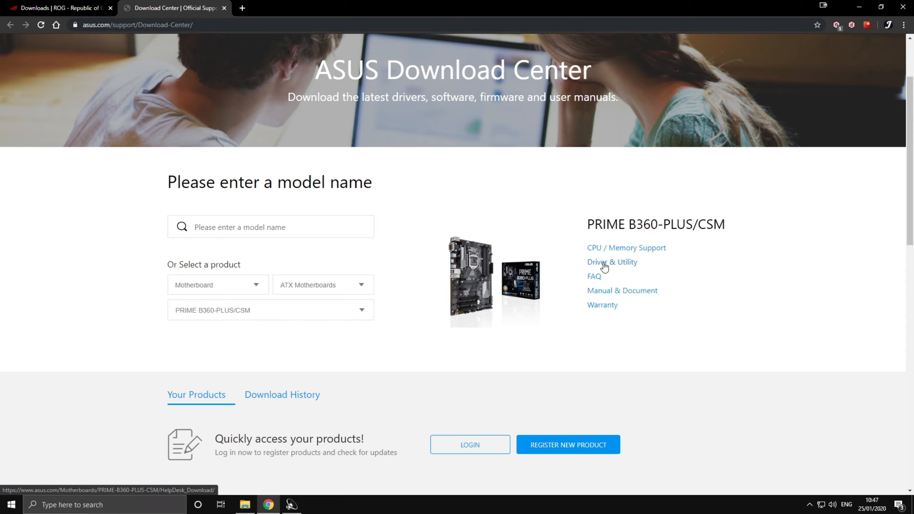
# - Show Driver & Utility downloads for Windows 10 64-bit and scroll to AUDIO
pyautogui.click(605, 262)
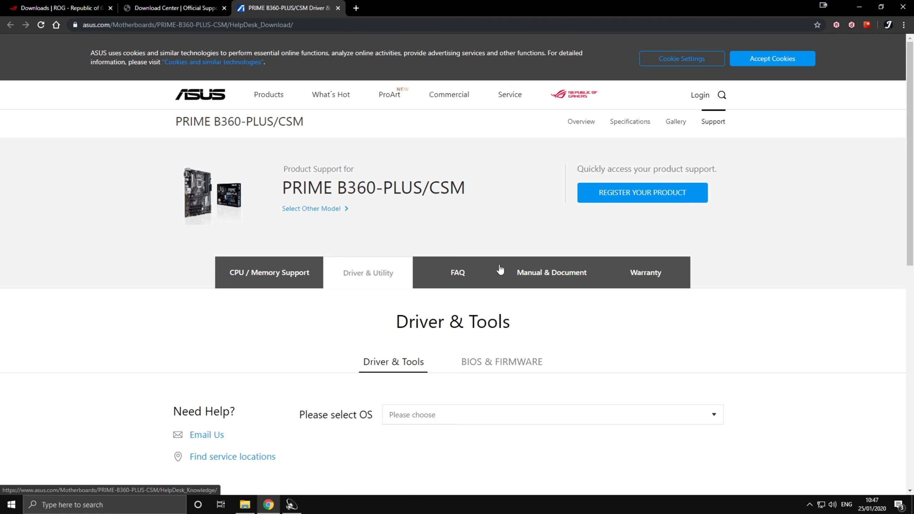
pyautogui.scroll(-3)
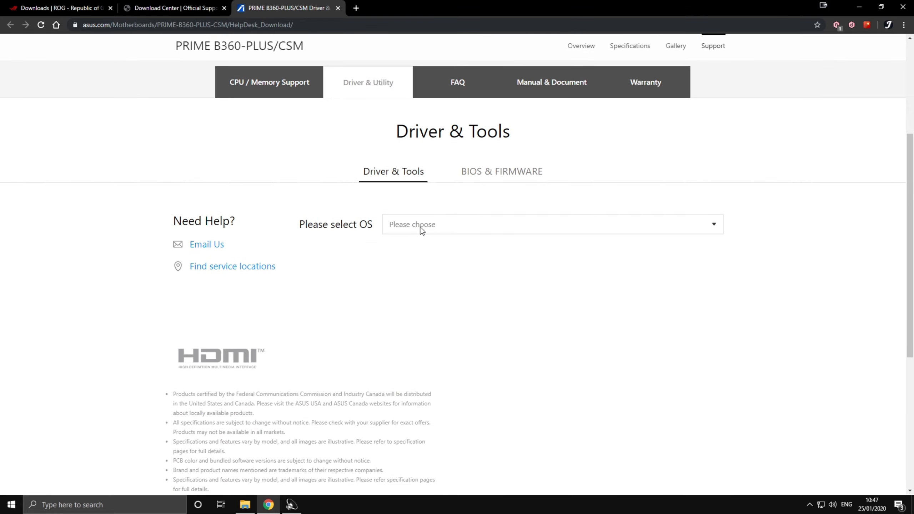
pyautogui.click(432, 229)
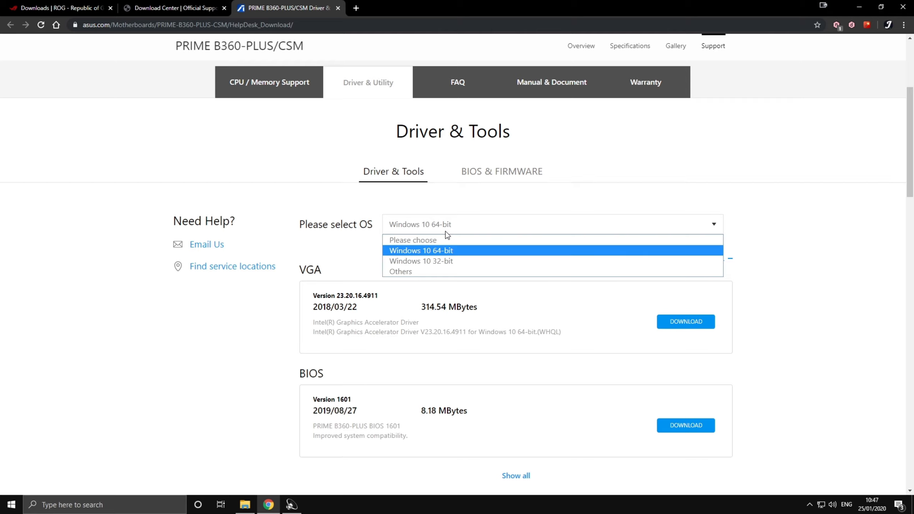
pyautogui.moveTo(415, 256)
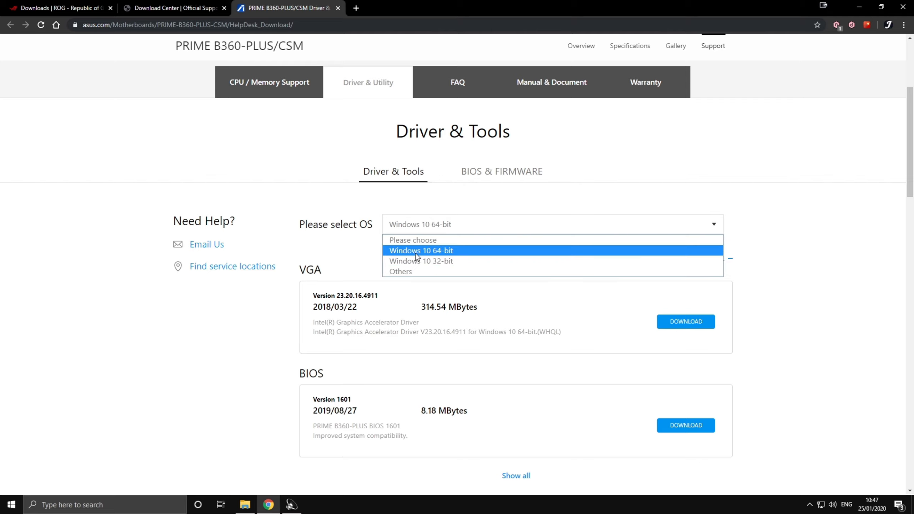
pyautogui.click(421, 250)
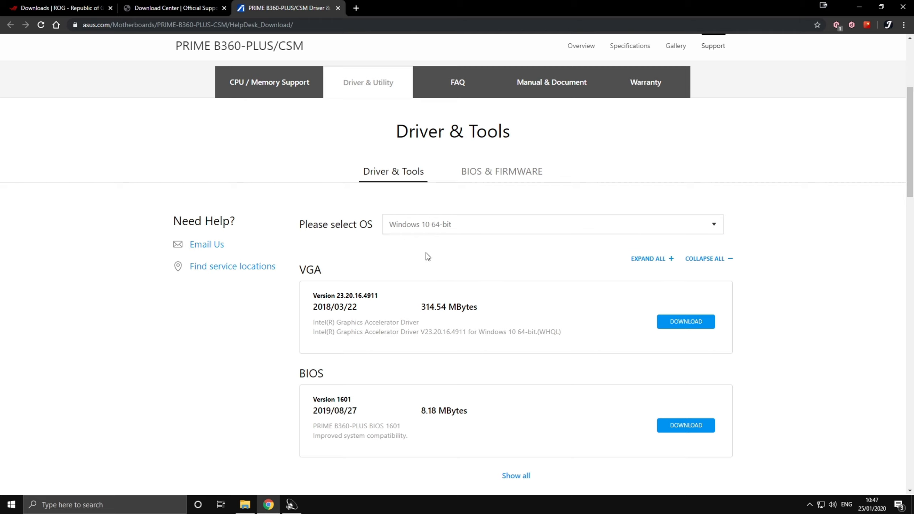
pyautogui.scroll(-3)
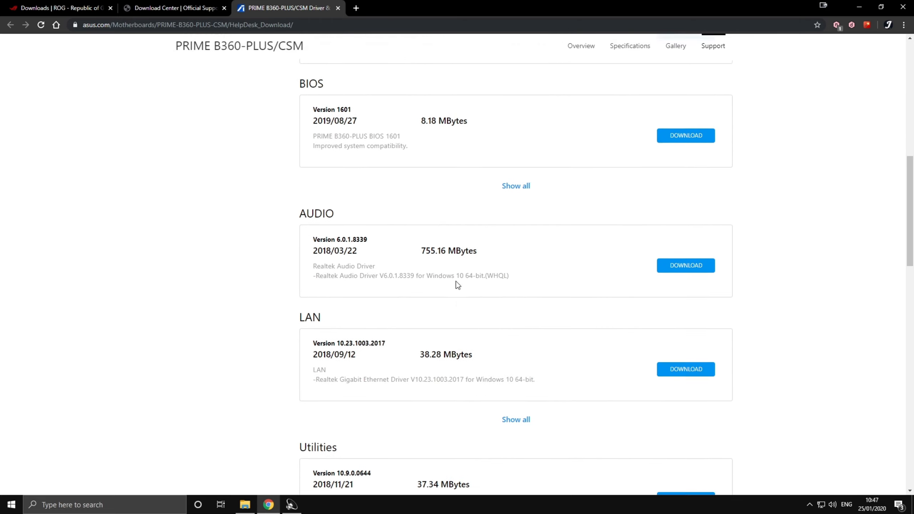
pyautogui.scroll(-3)
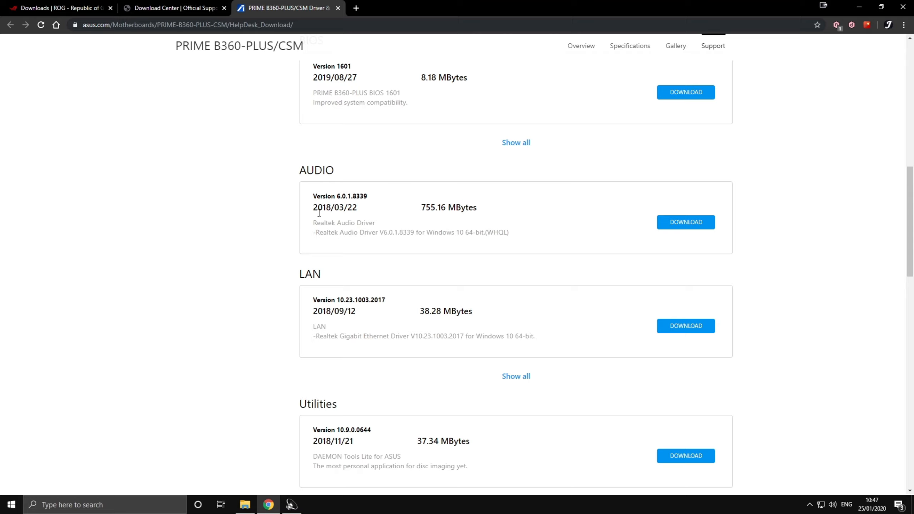
# - Start downloading the Realtek Audio Driver zip
pyautogui.click(685, 222)
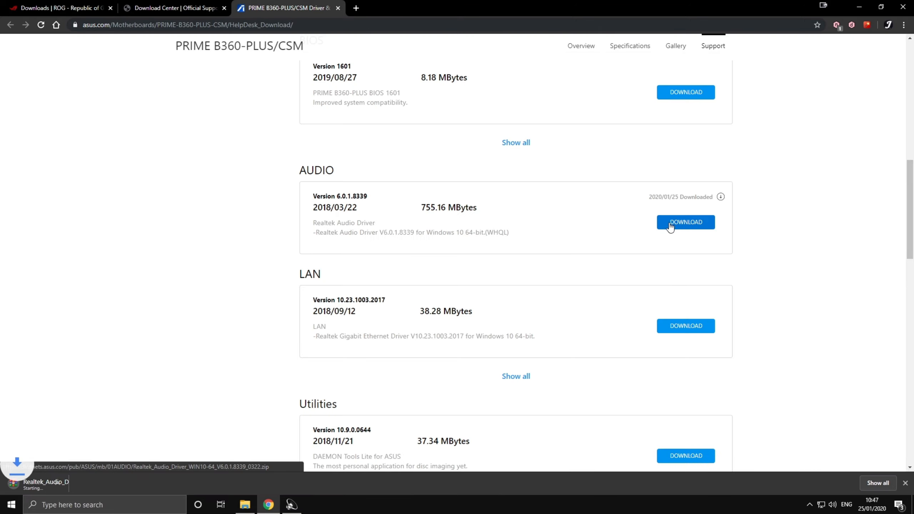
pyautogui.click(685, 222)
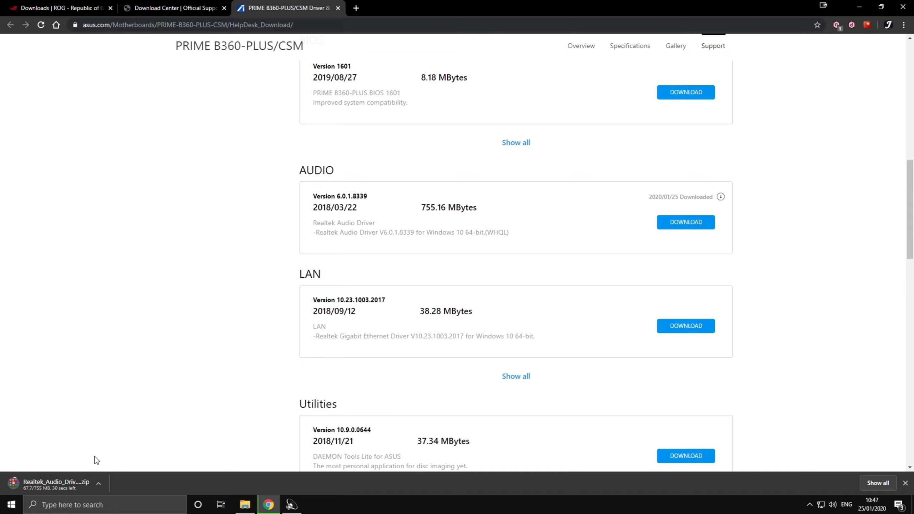
pyautogui.moveTo(241, 418)
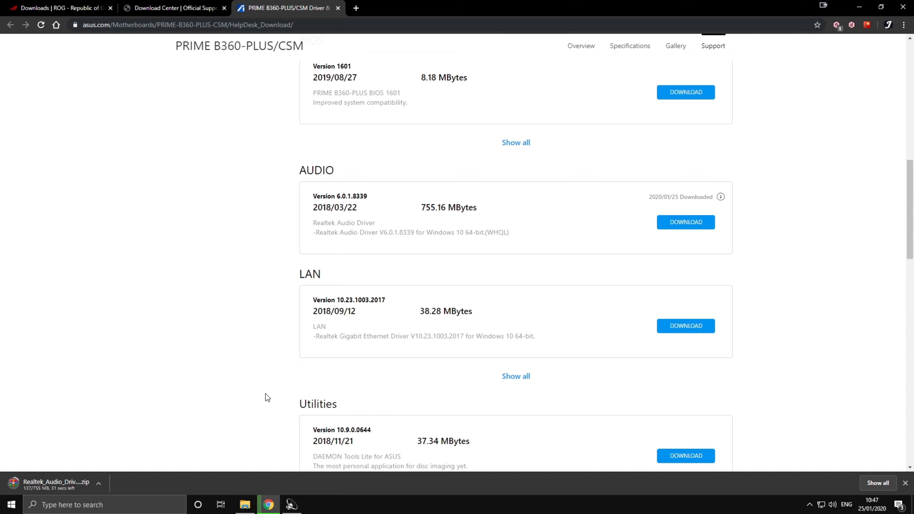
pyautogui.moveTo(395, 319)
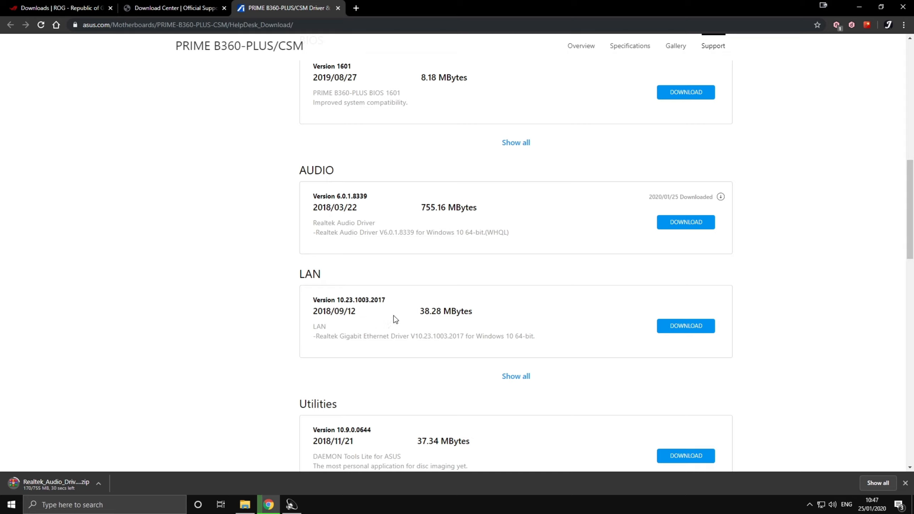
pyautogui.moveTo(401, 310)
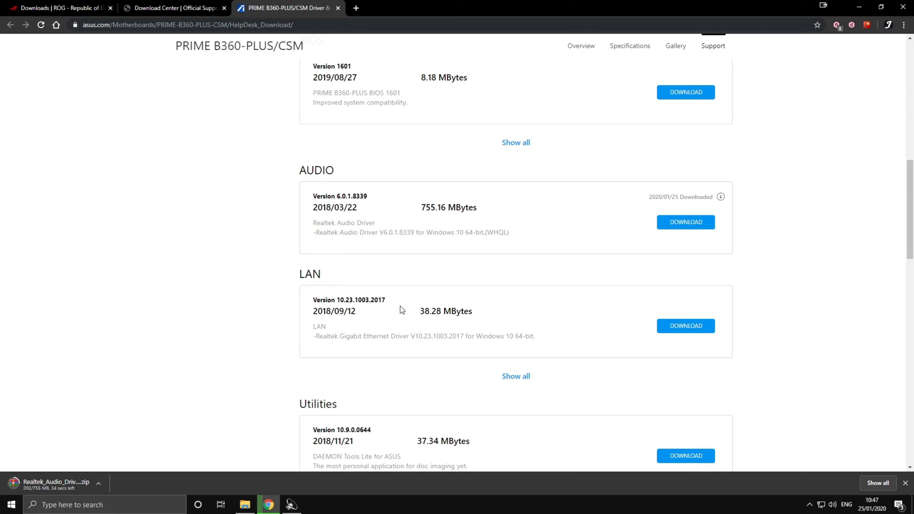
pyautogui.moveTo(294, 399)
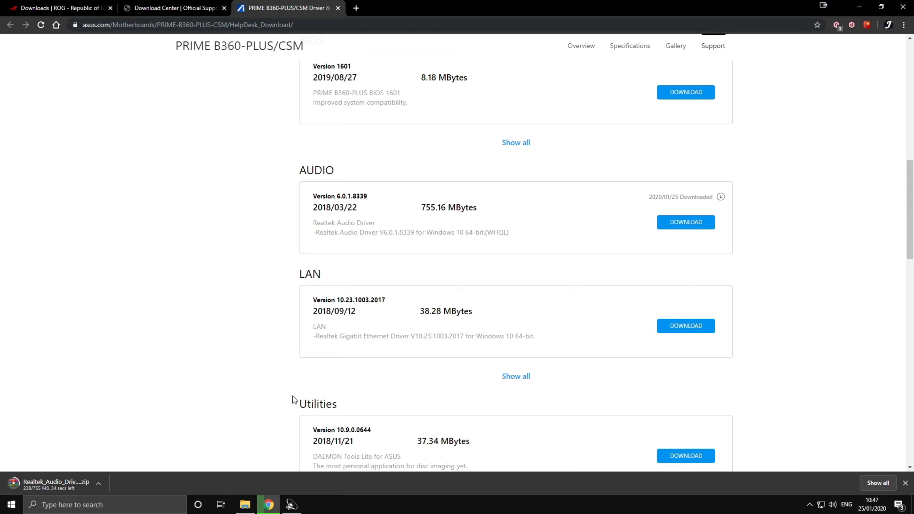
pyautogui.moveTo(429, 314)
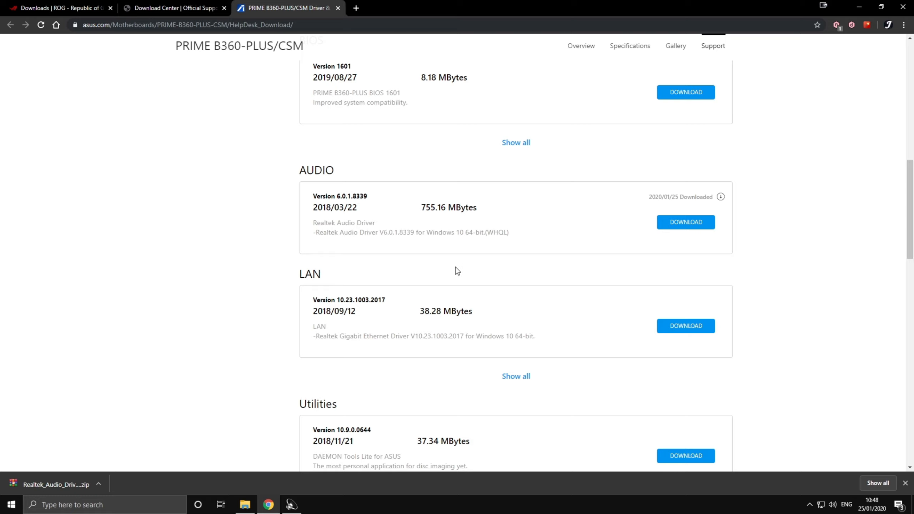
pyautogui.moveTo(435, 267)
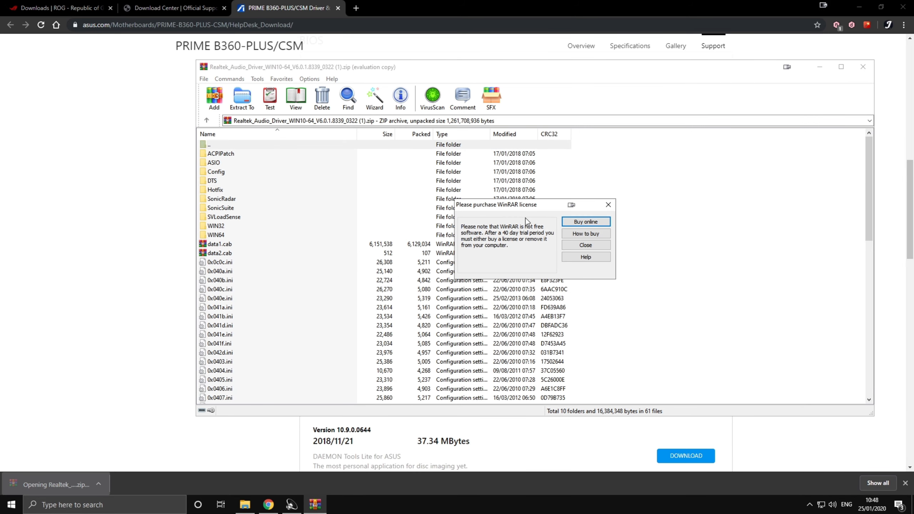
# - Close the WinRAR license notice and browse Setup.exe and the Config folder
pyautogui.click(586, 245)
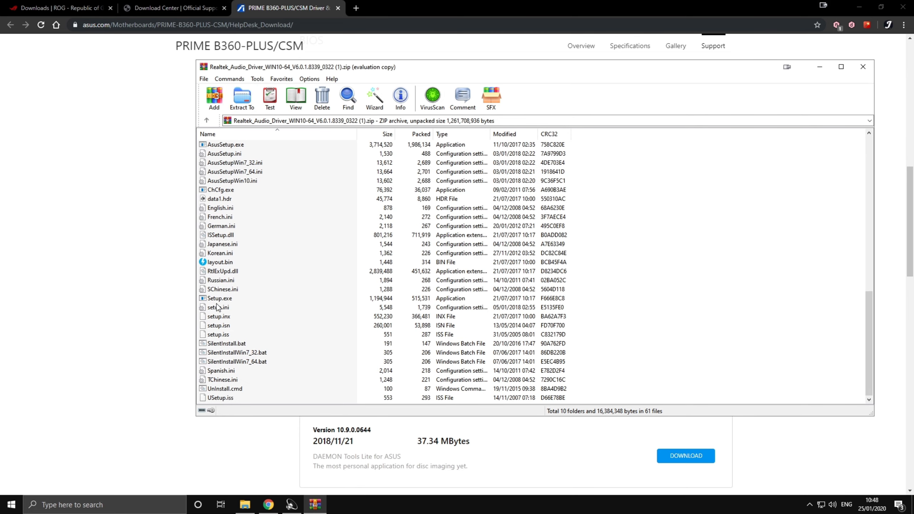
pyautogui.click(220, 298)
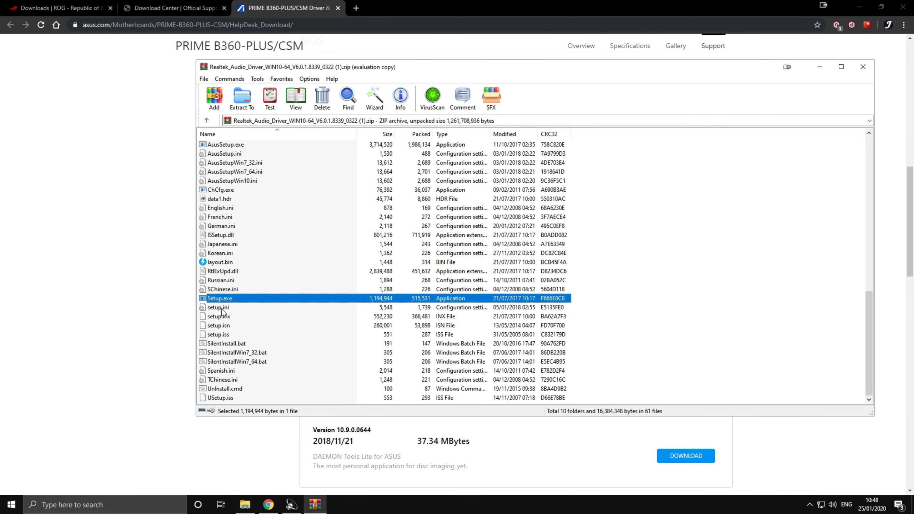
pyautogui.moveTo(863, 67)
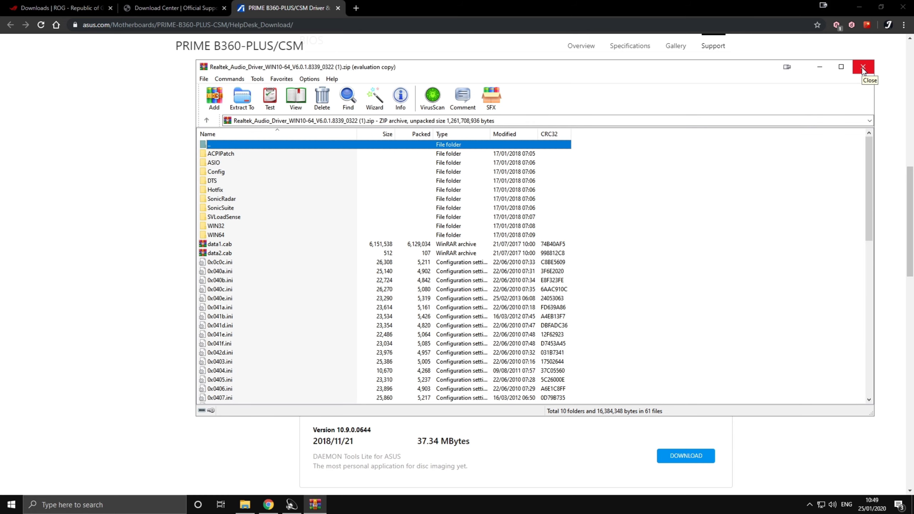
pyautogui.click(216, 171)
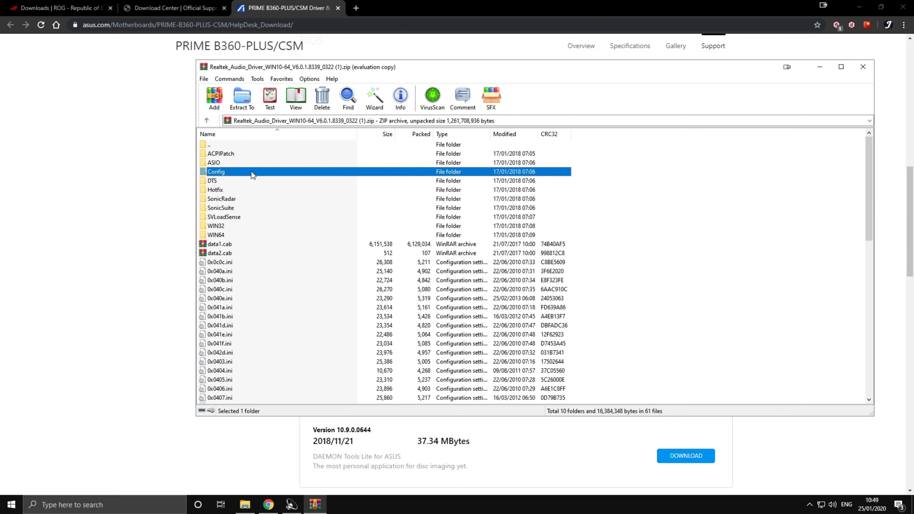
pyautogui.click(241, 96)
pyautogui.write('C:\\Users\\jenky\\Desktop\\rog v2')
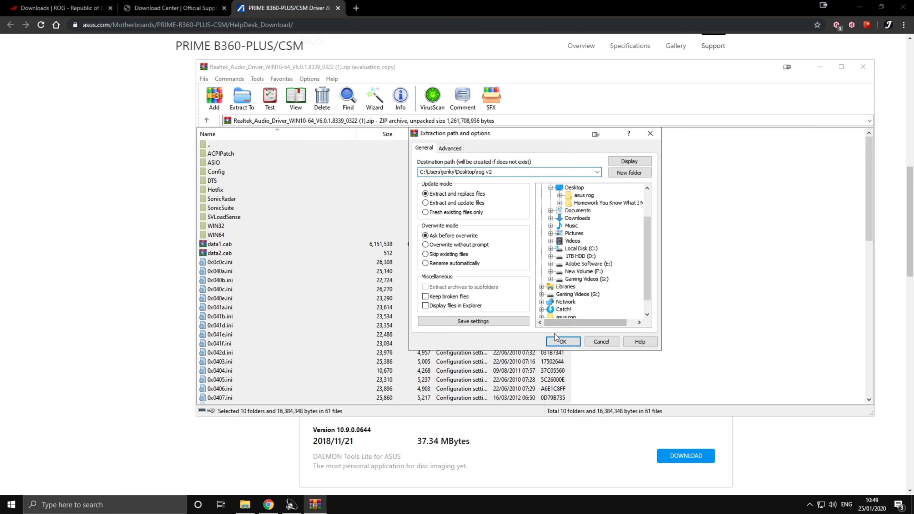
# - Extract the archive to Desktop\rog v2 and close WinRAR
pyautogui.click(563, 341)
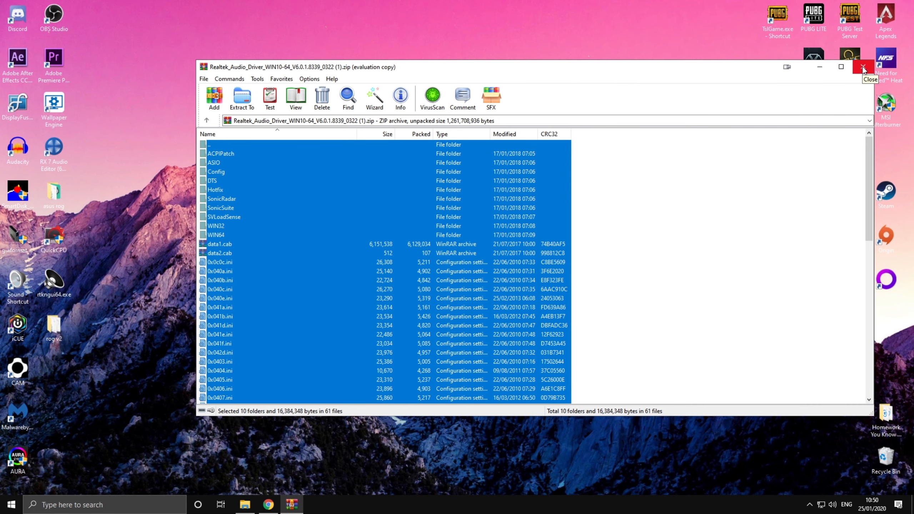
pyautogui.click(861, 67)
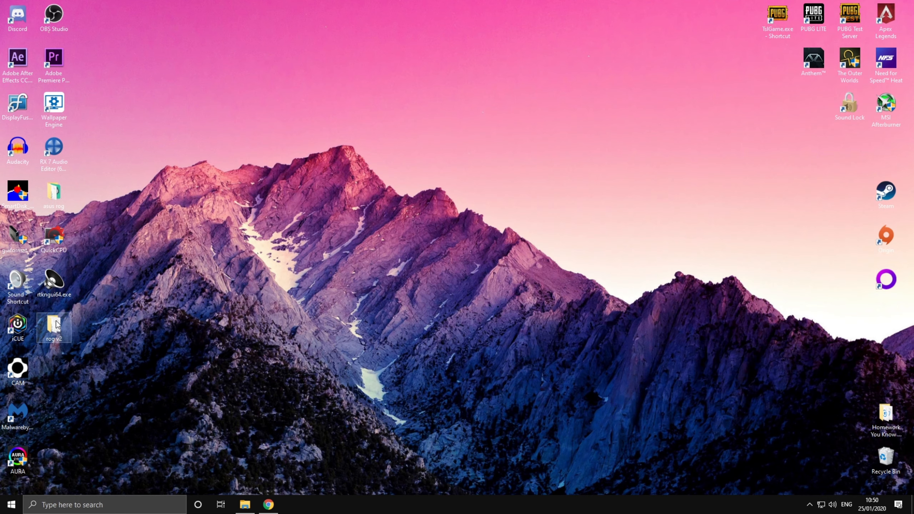
# - Open the rog v2 desktop folder and run Setup.exe
pyautogui.doubleClick(54, 325)
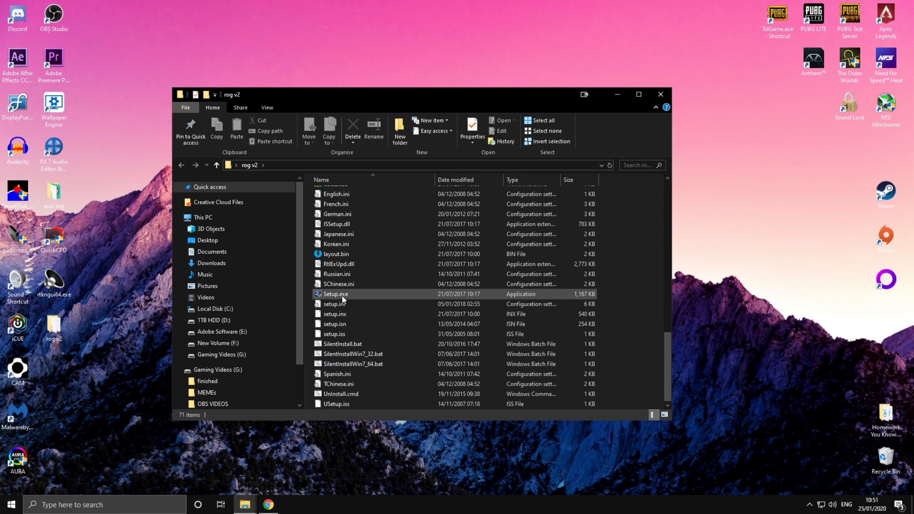
pyautogui.click(335, 294)
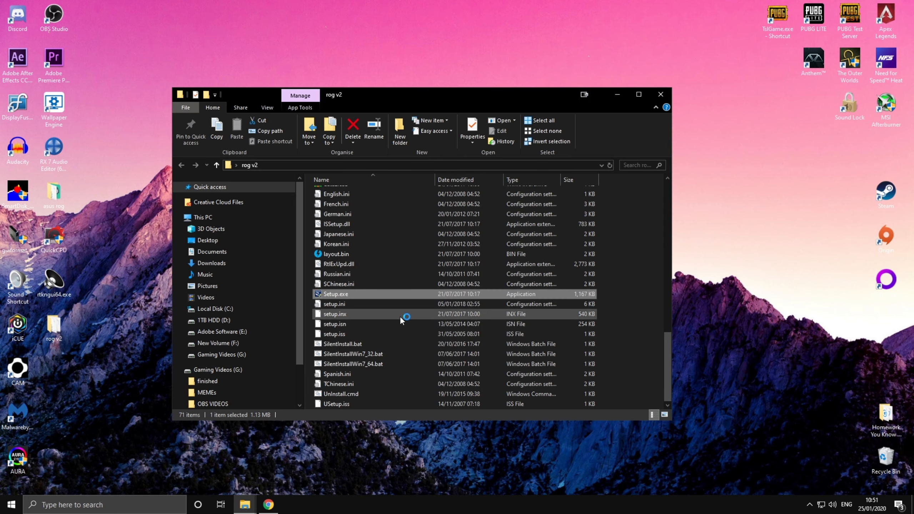
pyautogui.doubleClick(335, 294)
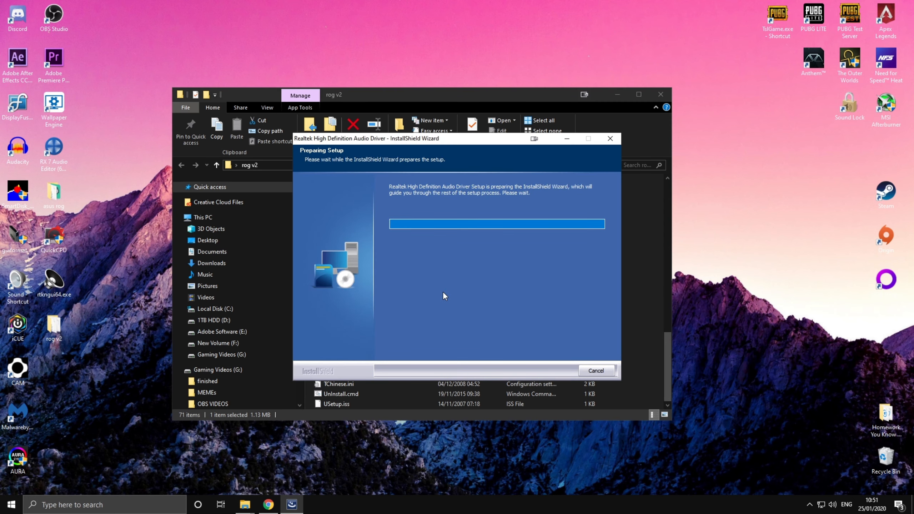
pyautogui.moveTo(464, 254)
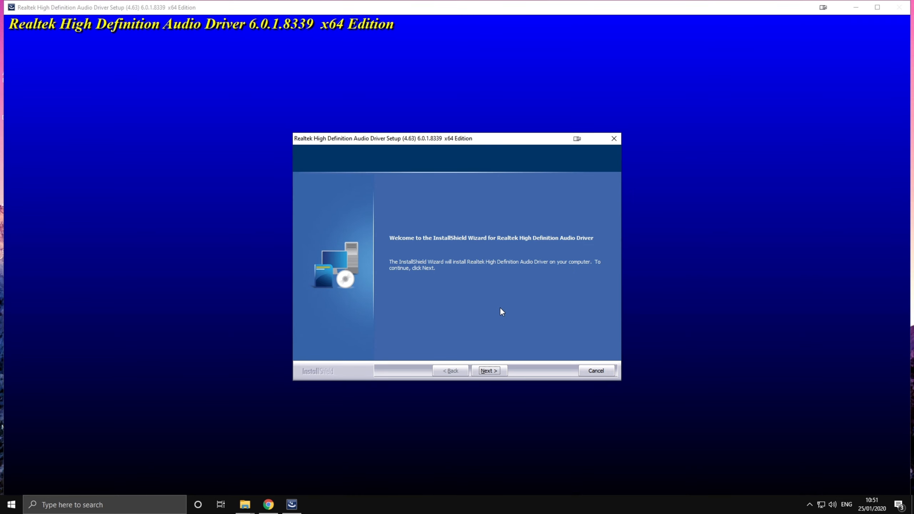
# - Remove the current Realtek audio driver, then finish with a computer restart
pyautogui.click(489, 371)
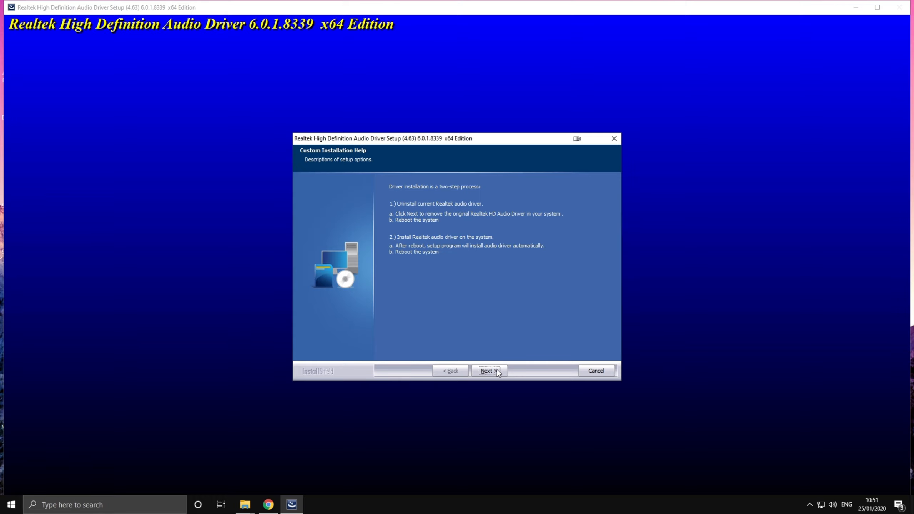
pyautogui.click(489, 371)
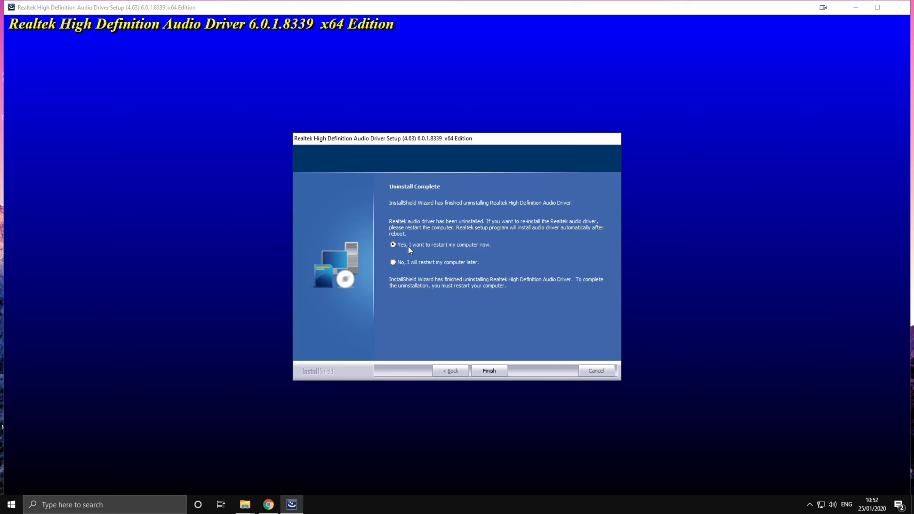
pyautogui.moveTo(489, 369)
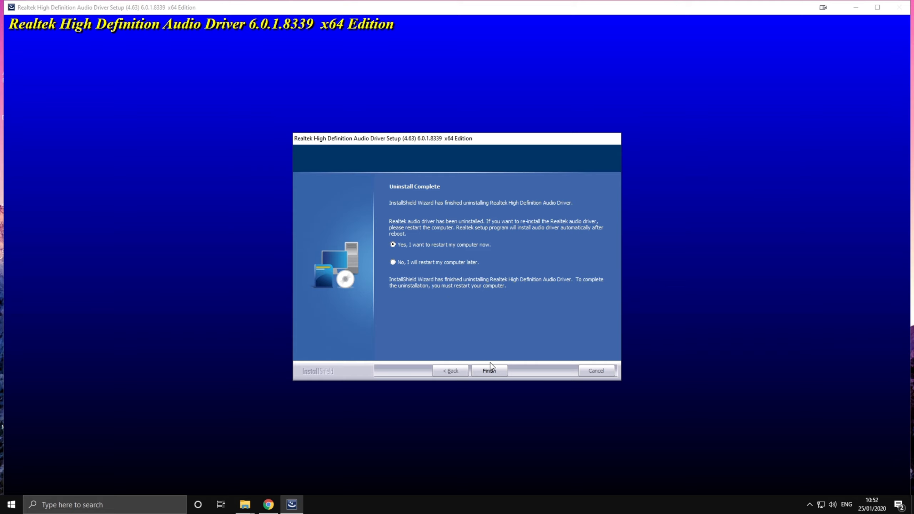
pyautogui.moveTo(493, 374)
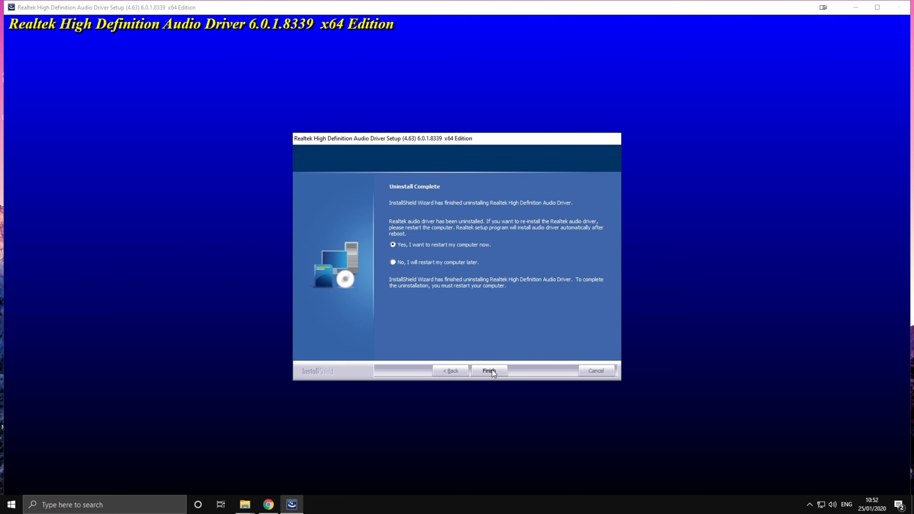
pyautogui.click(489, 370)
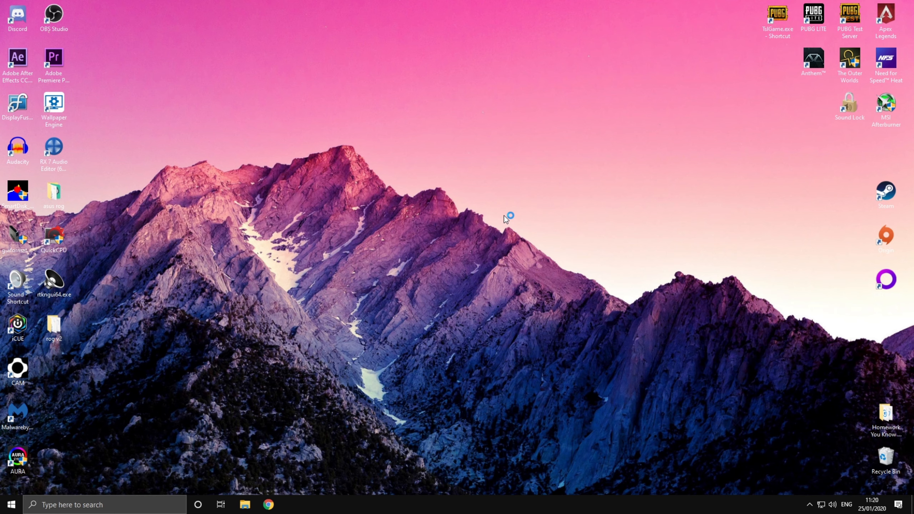
pyautogui.moveTo(451, 281)
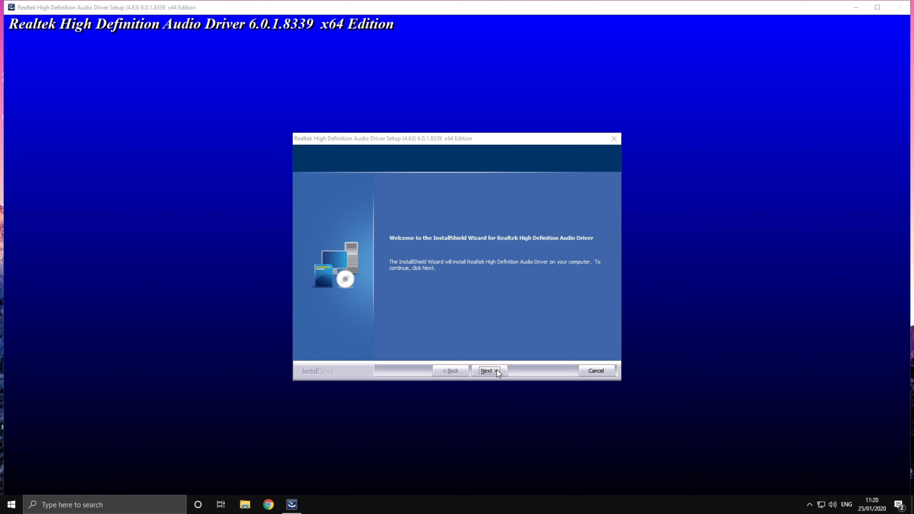
# - Start the post-restart Realtek High Definition Audio Driver installation from the welcome page
pyautogui.click(489, 371)
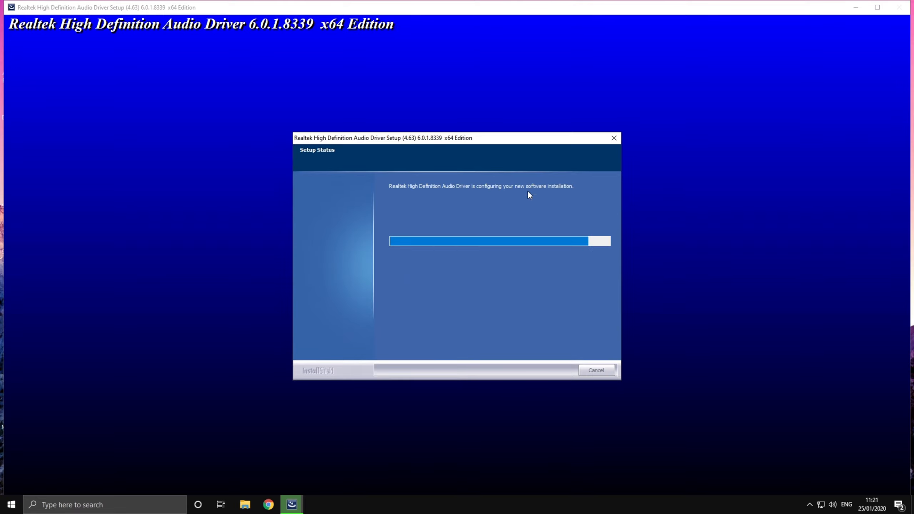
pyautogui.moveTo(476, 306)
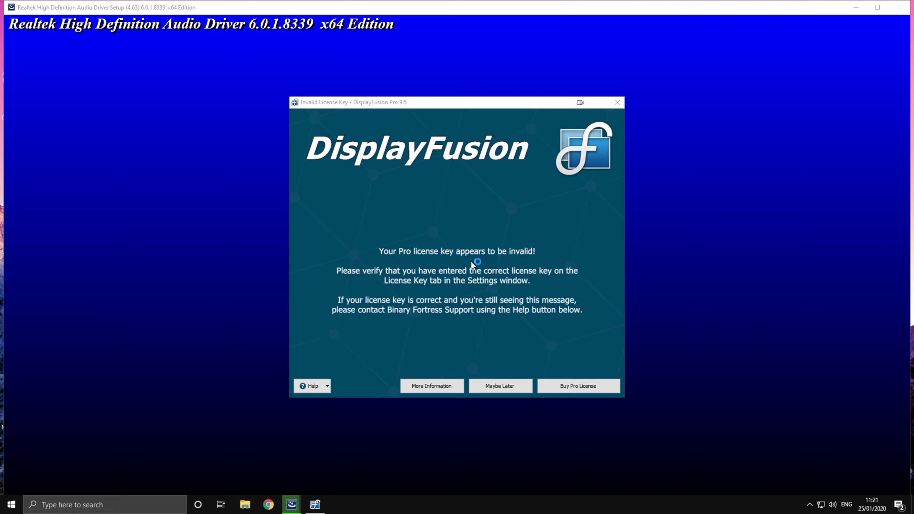
pyautogui.moveTo(507, 388)
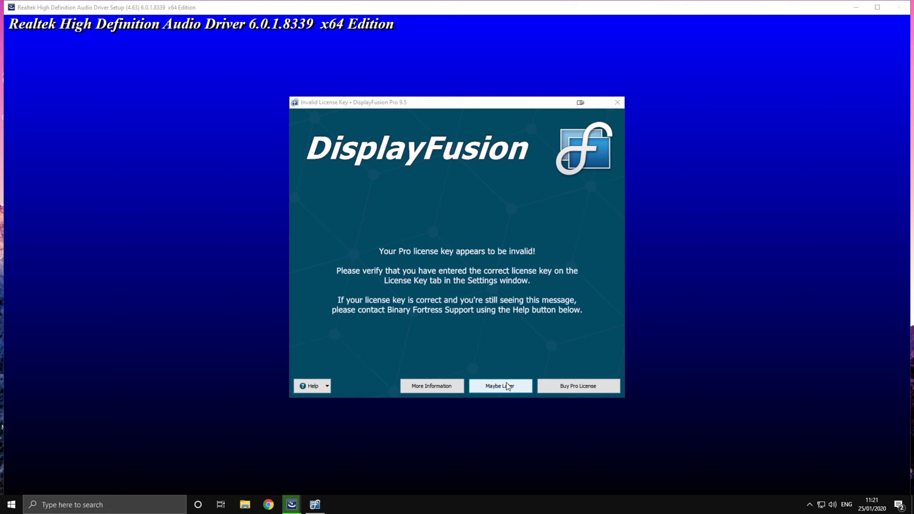
# - Dismiss the DisplayFusion license popup with Maybe Later and choose to restart now
pyautogui.click(500, 386)
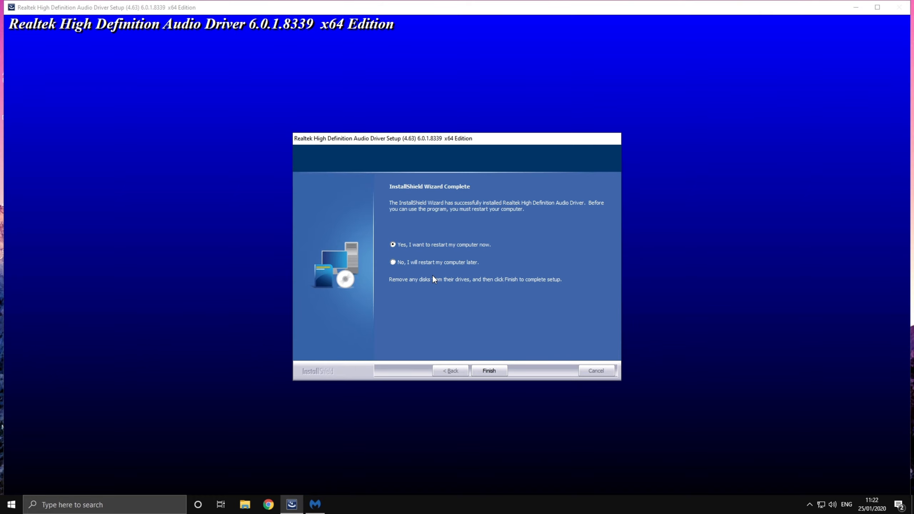
pyautogui.moveTo(390, 244)
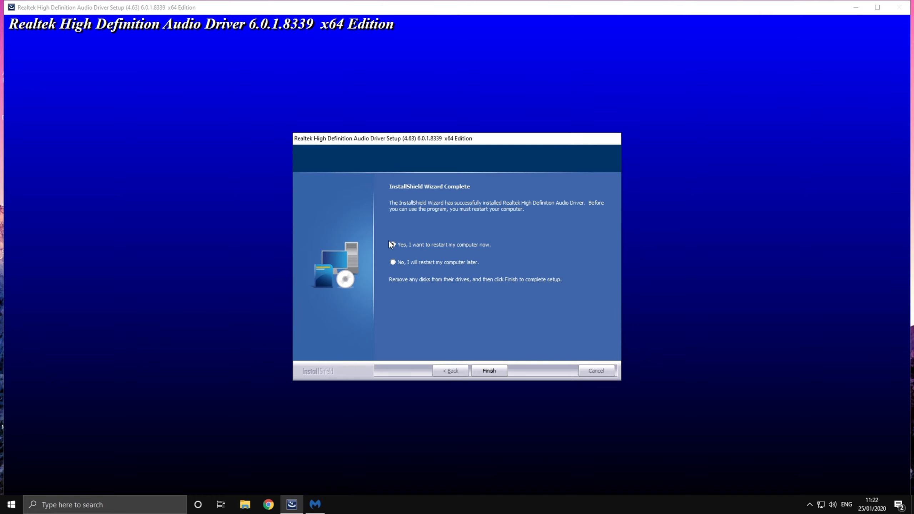
pyautogui.click(392, 245)
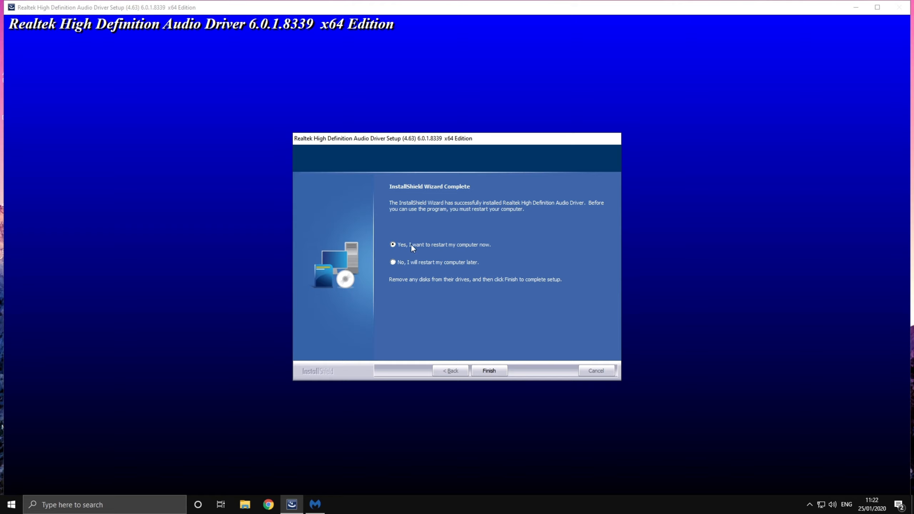
pyautogui.moveTo(451, 257)
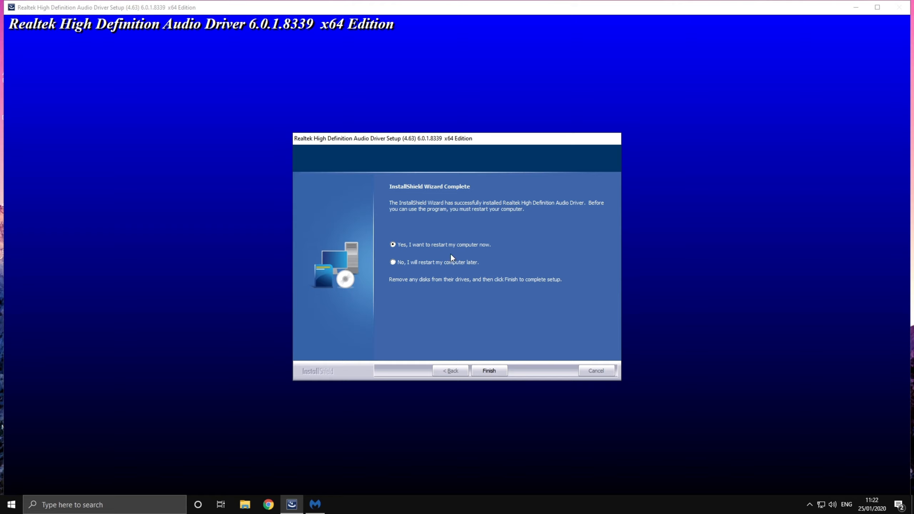
pyautogui.moveTo(455, 245)
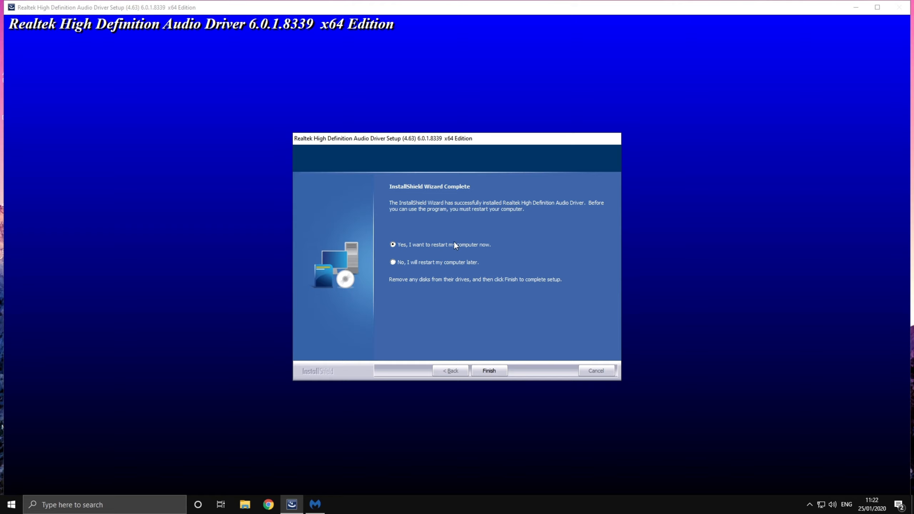
pyautogui.moveTo(509, 309)
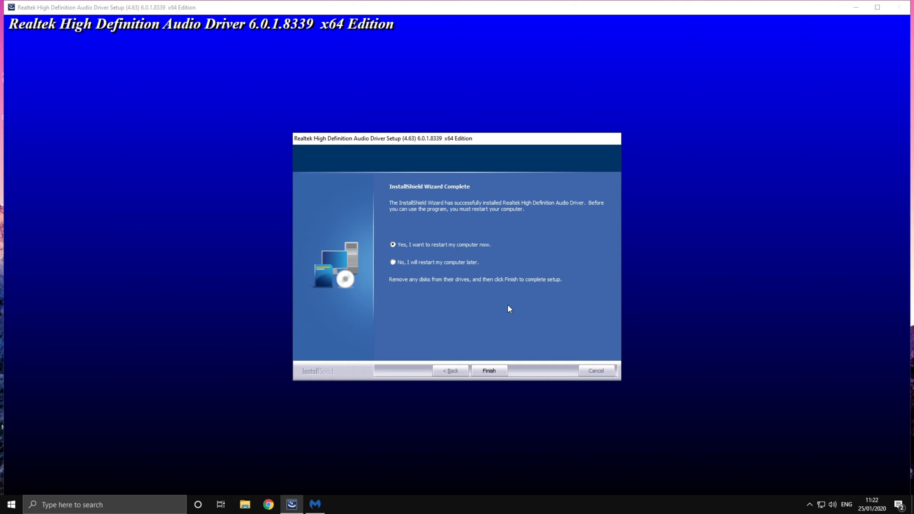
pyautogui.moveTo(238, 277)
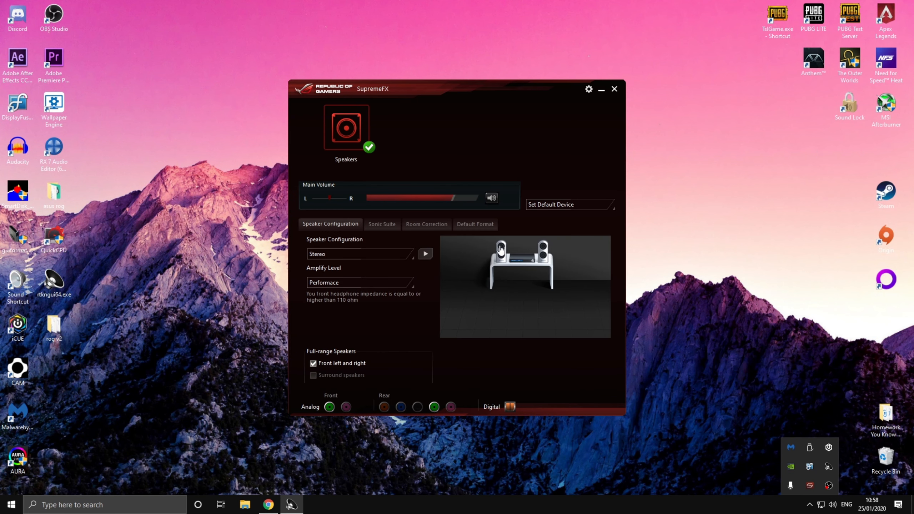
pyautogui.moveTo(464, 135)
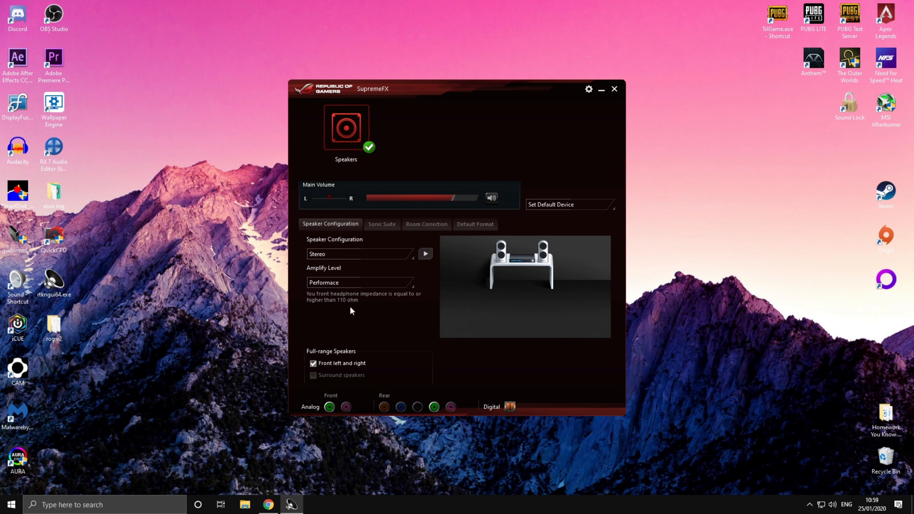
# - Choose Performace from the SupremeFX stereo speakers' Amplify Level dropdown
pyautogui.click(360, 283)
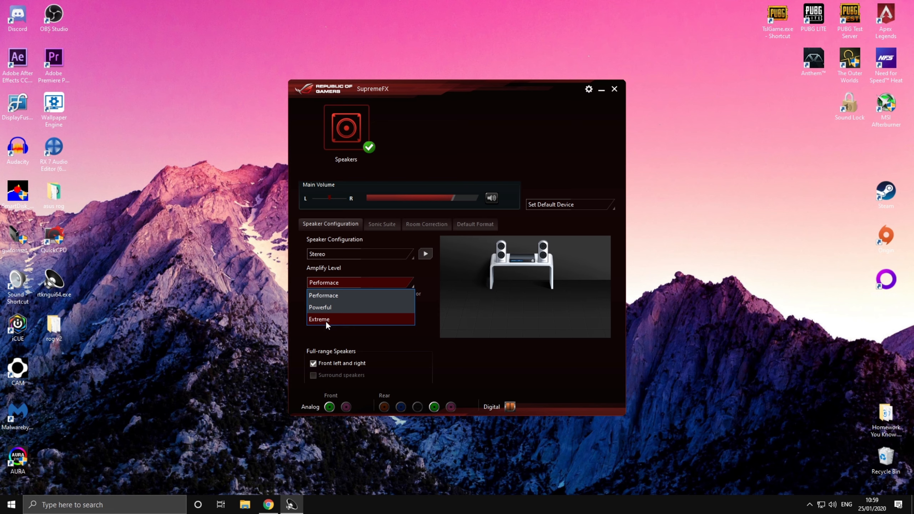
pyautogui.click(323, 295)
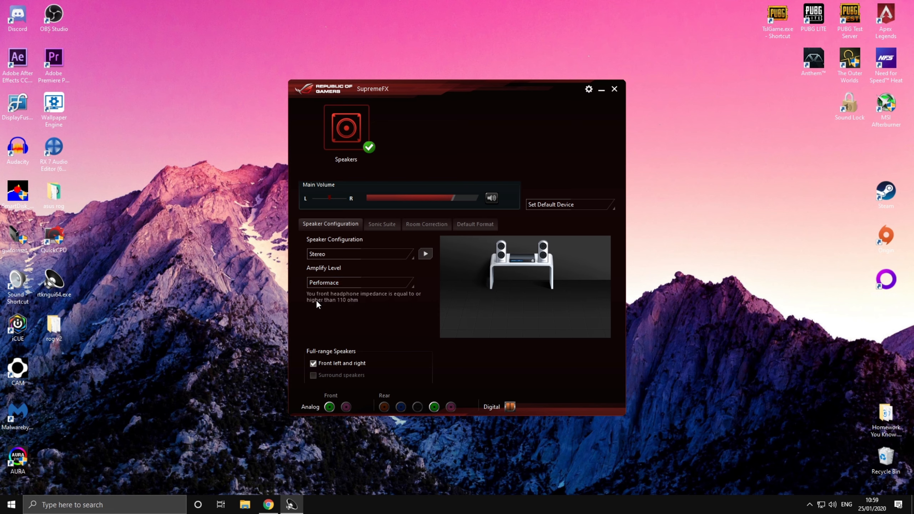
pyautogui.moveTo(318, 301)
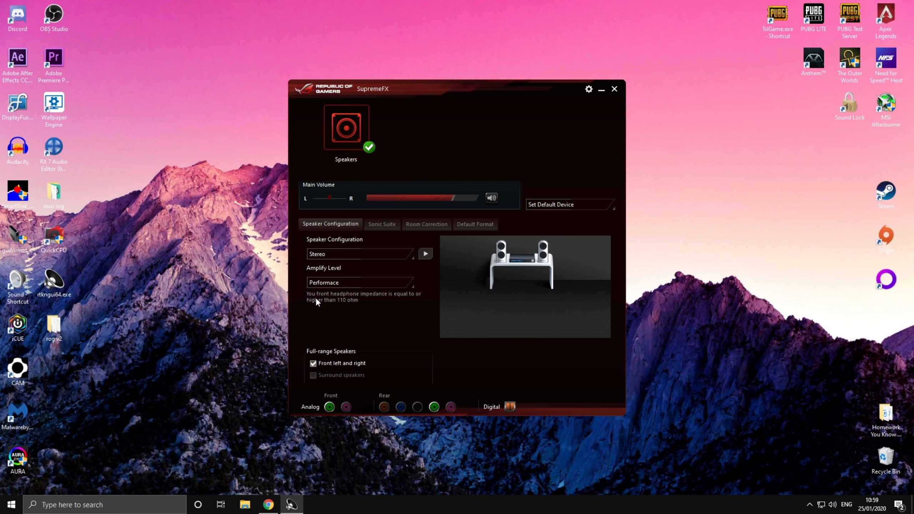
pyautogui.moveTo(352, 304)
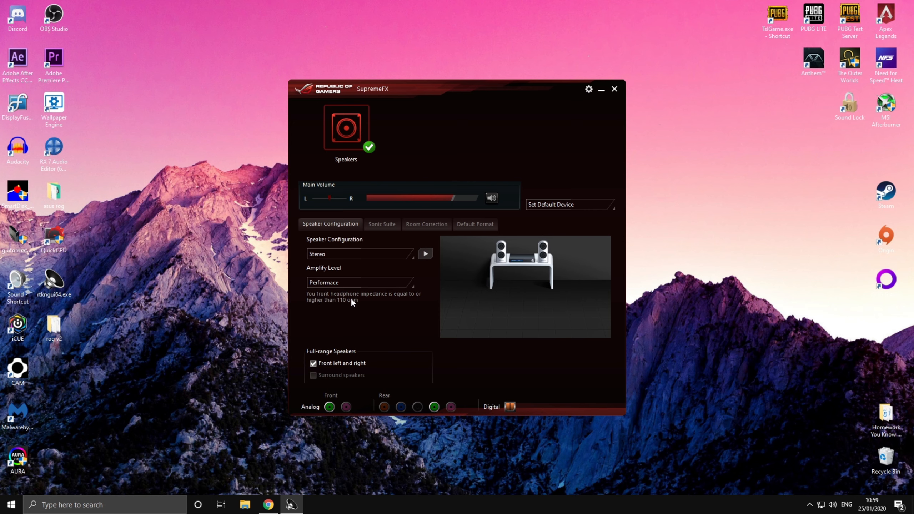
pyautogui.moveTo(318, 412)
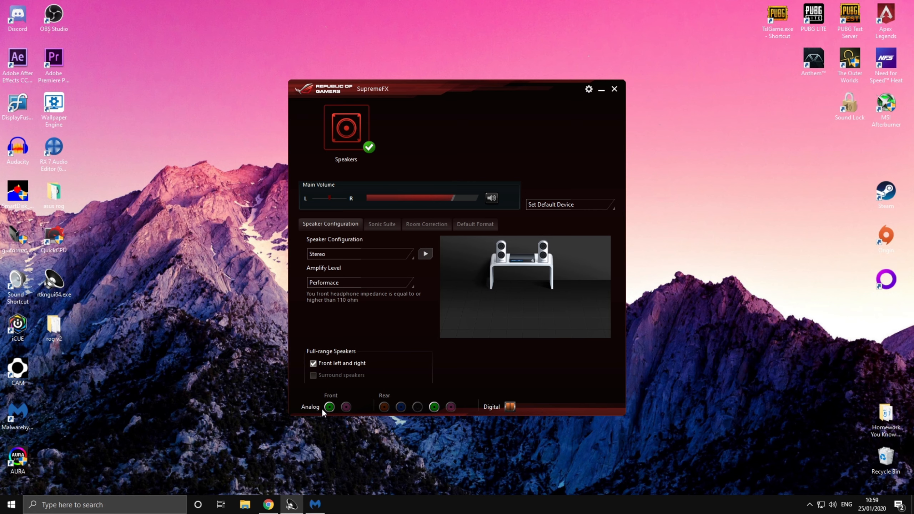
pyautogui.moveTo(329, 406)
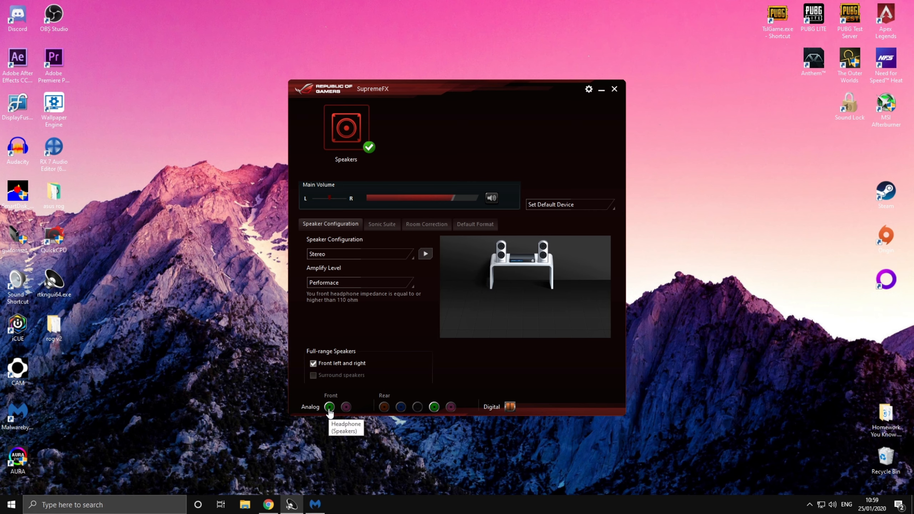
# - Set the green front Analog jack's plugged-in device to Front Speaker Out
pyautogui.click(329, 407)
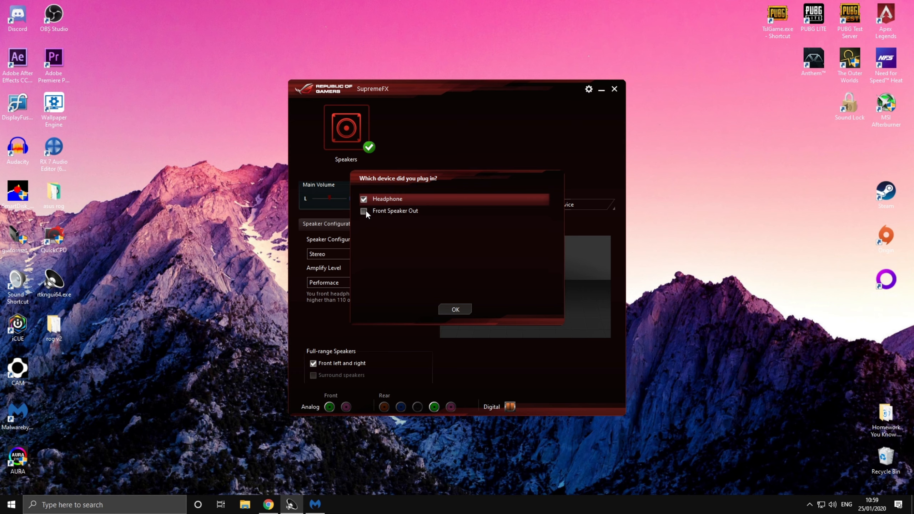
pyautogui.click(363, 211)
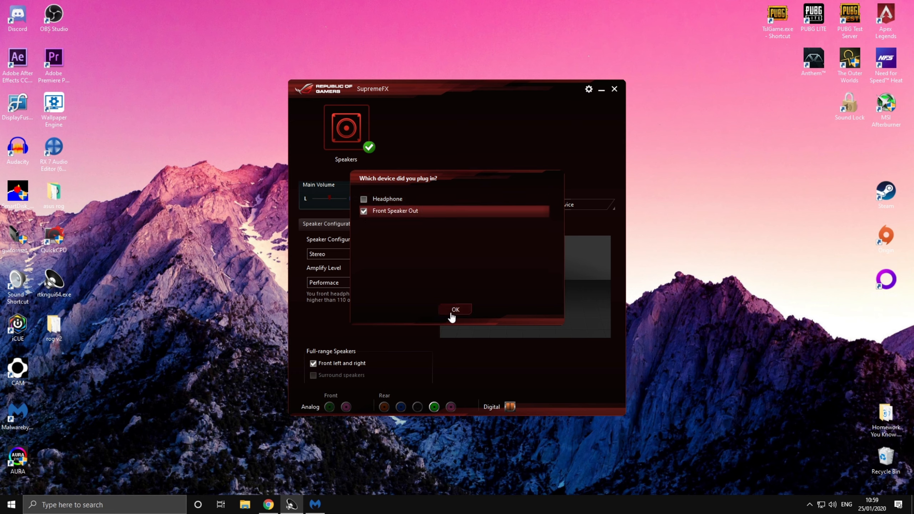
pyautogui.click(455, 310)
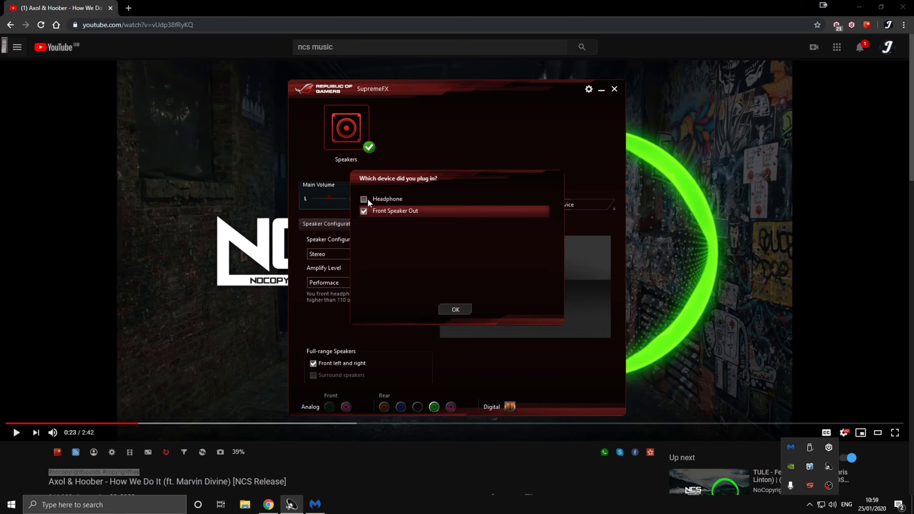
# - Set the front jack back to Headphone and play the YouTube NCS music video
pyautogui.click(363, 199)
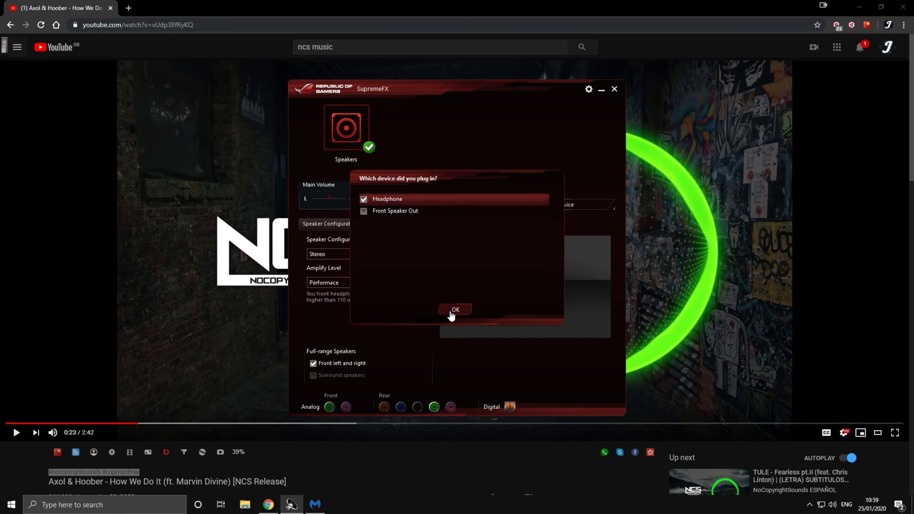
pyautogui.click(455, 309)
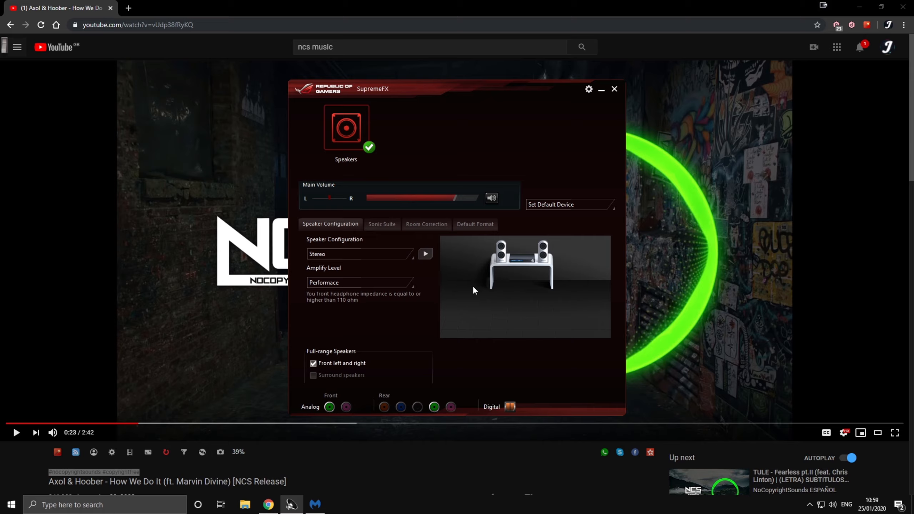
pyautogui.click(614, 89)
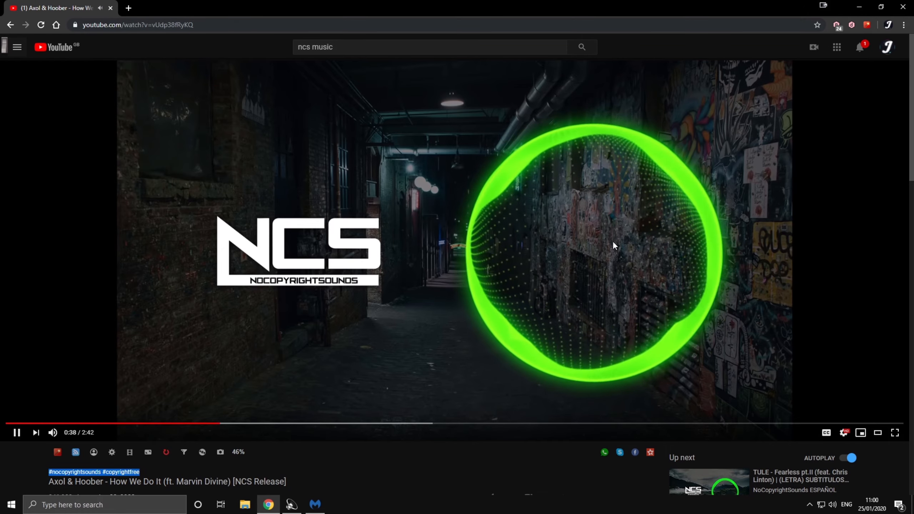
pyautogui.moveTo(556, 274)
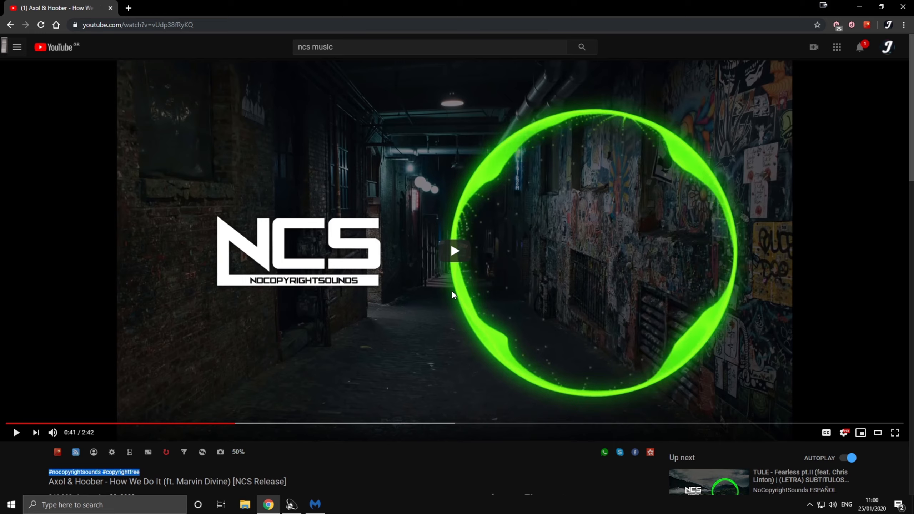
pyautogui.moveTo(419, 331)
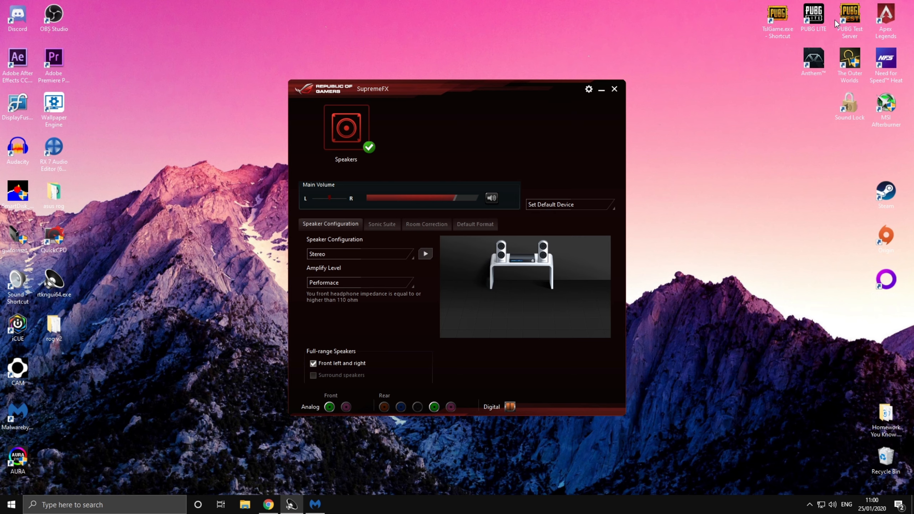
pyautogui.moveTo(508, 141)
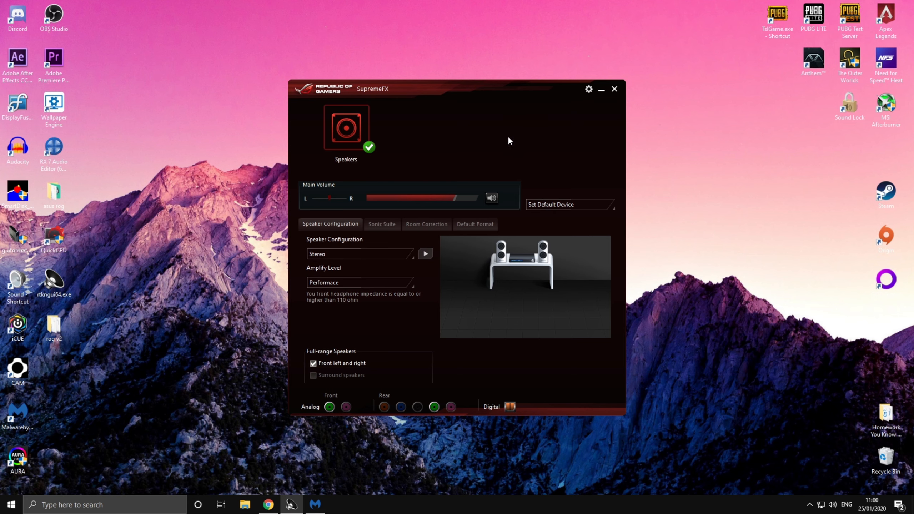
pyautogui.moveTo(502, 107)
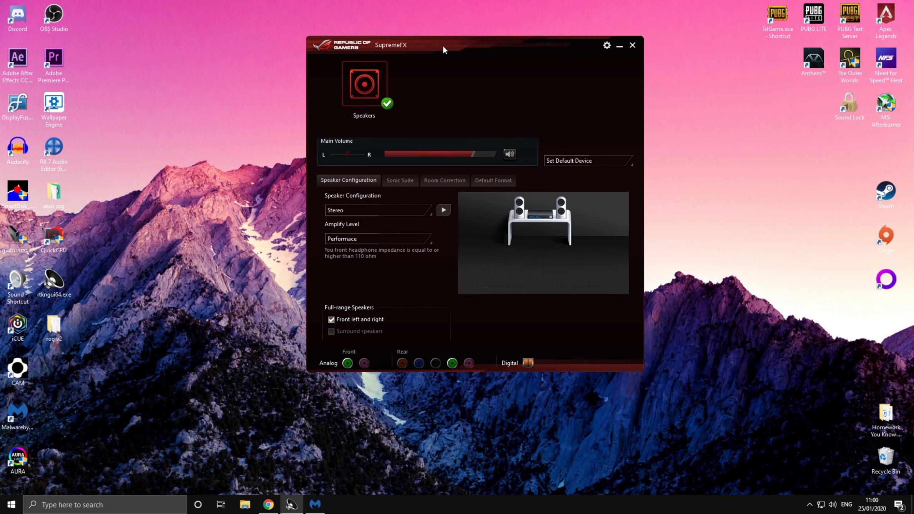
pyautogui.moveTo(461, 58)
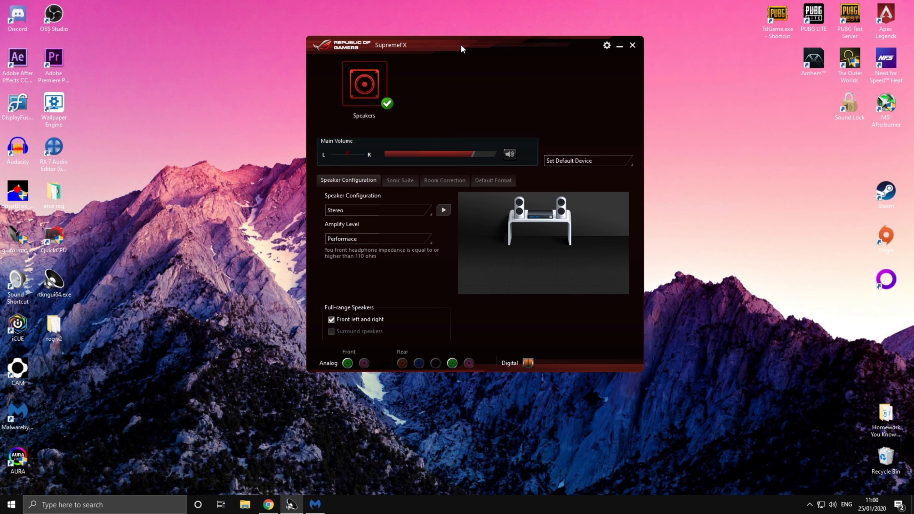
pyautogui.moveTo(453, 44)
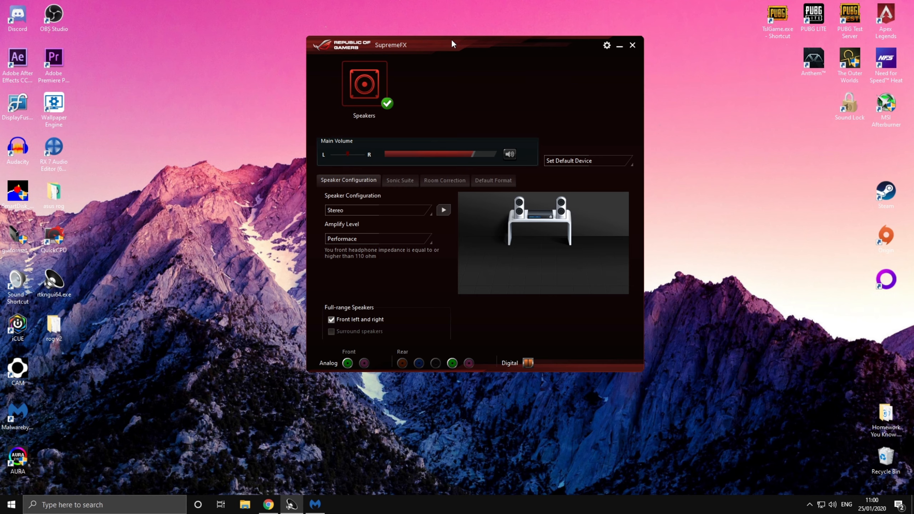